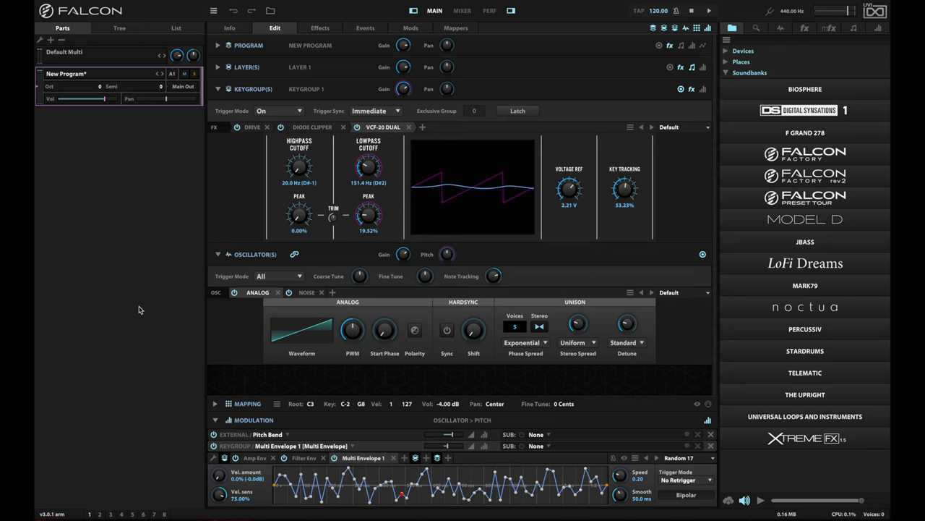
pyautogui.moveTo(468, 480)
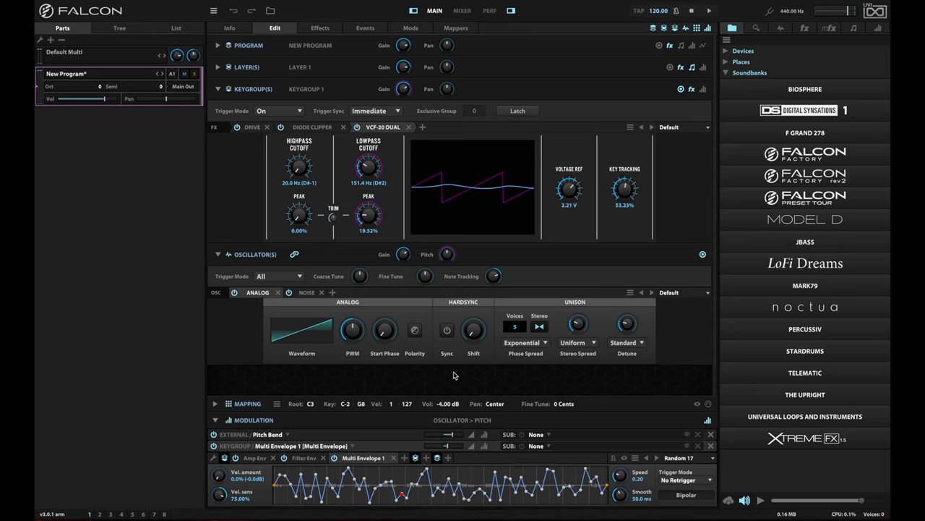
pyautogui.moveTo(457, 388)
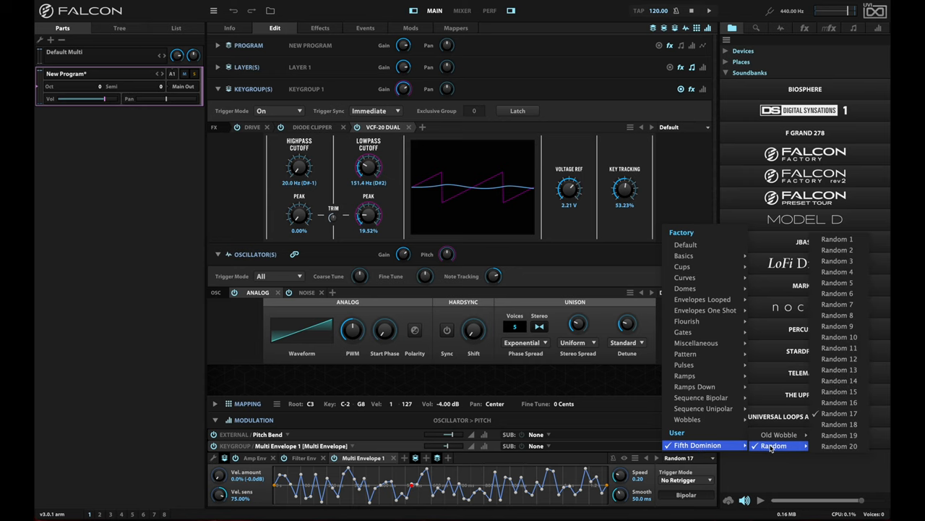
pyautogui.moveTo(838, 402)
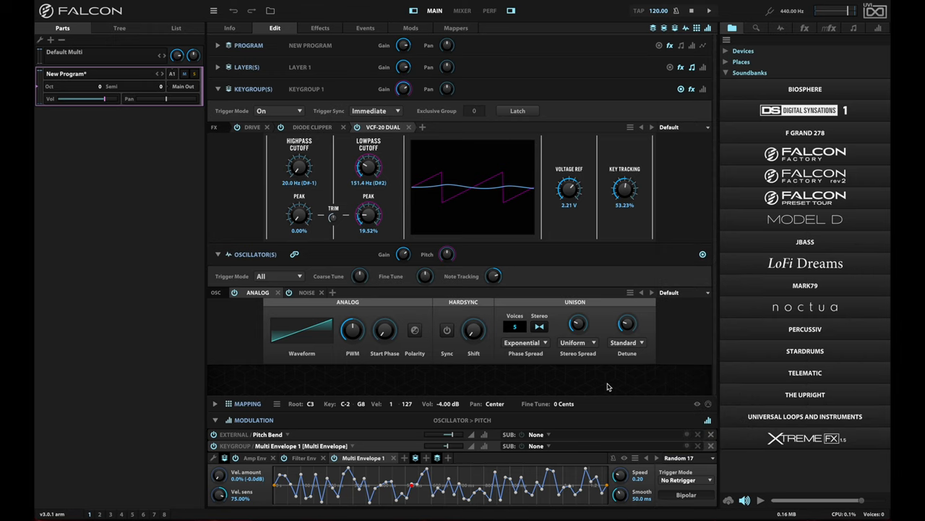
pyautogui.moveTo(605, 387)
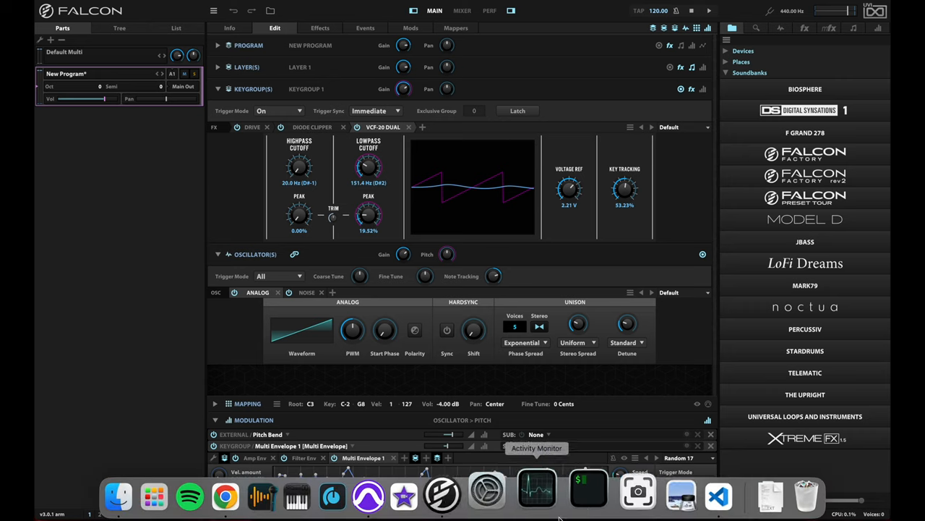
# In a new Terminal window, cd into Documents/UVI/Falcon/User Presets and list the FXs folder.
pyautogui.click(587, 495)
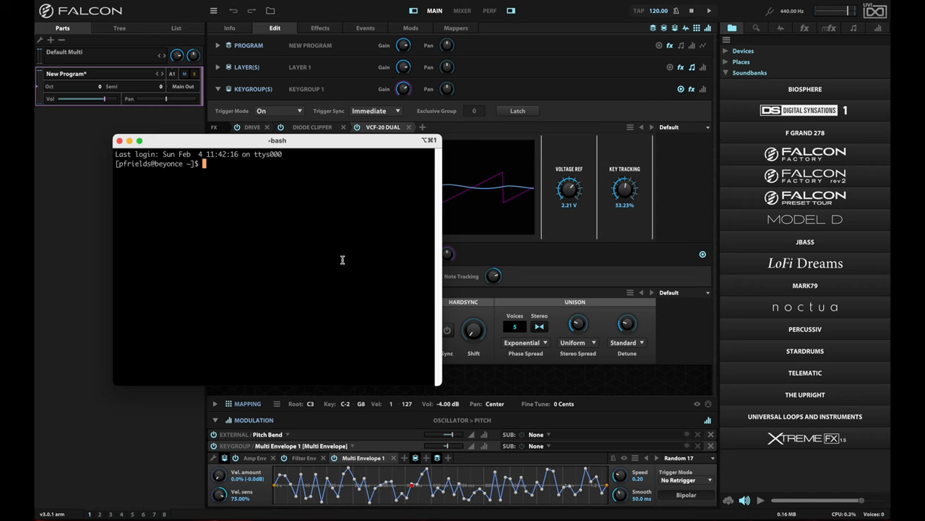
pyautogui.write('cd Documents/')
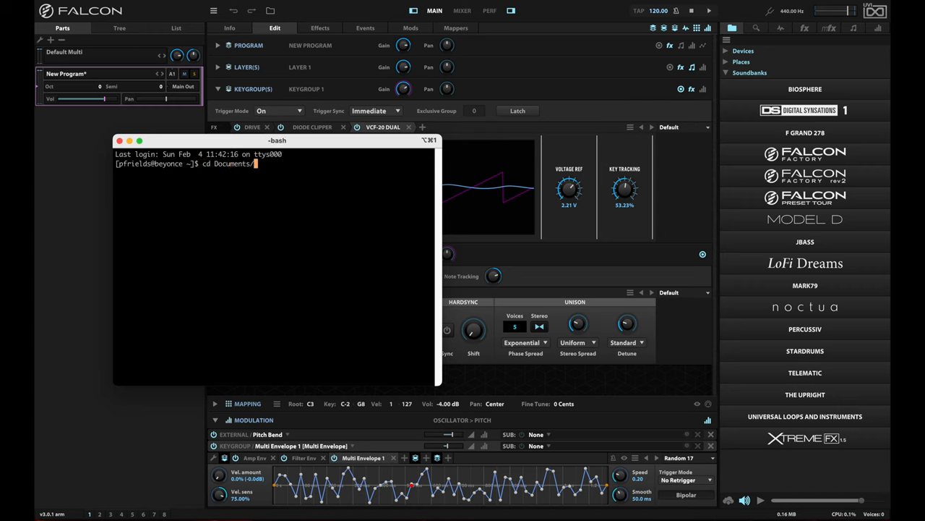
pyautogui.write('UVI/F')
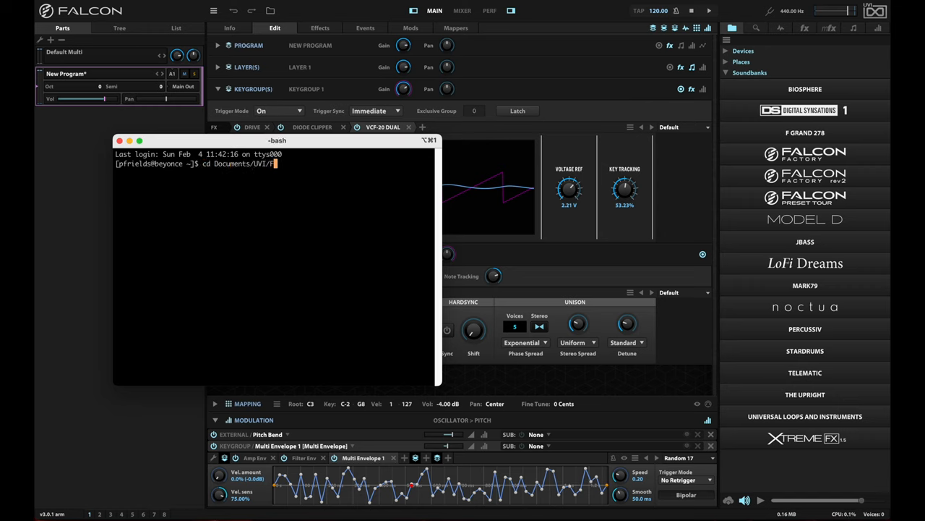
pyautogui.write('alcon/User')
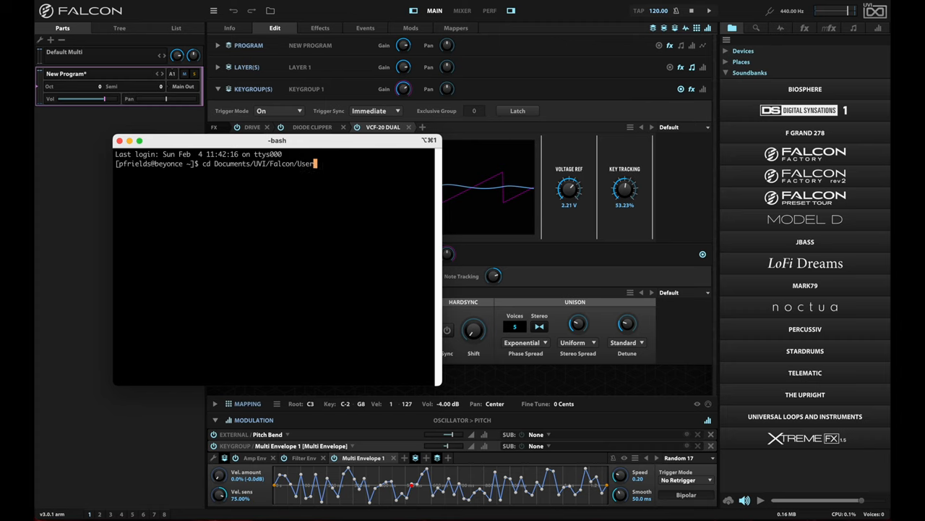
pyautogui.press('Return')
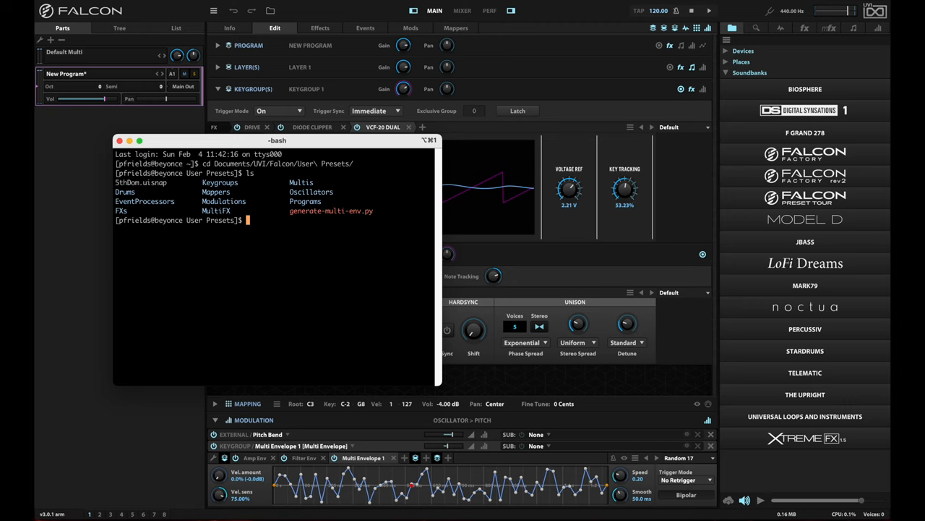
pyautogui.write('ls FXs/')
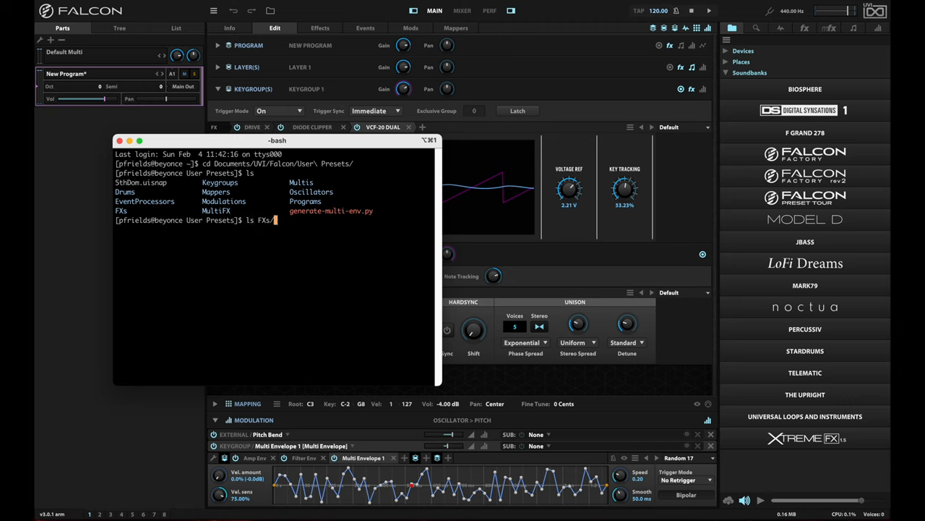
pyautogui.press('Return')
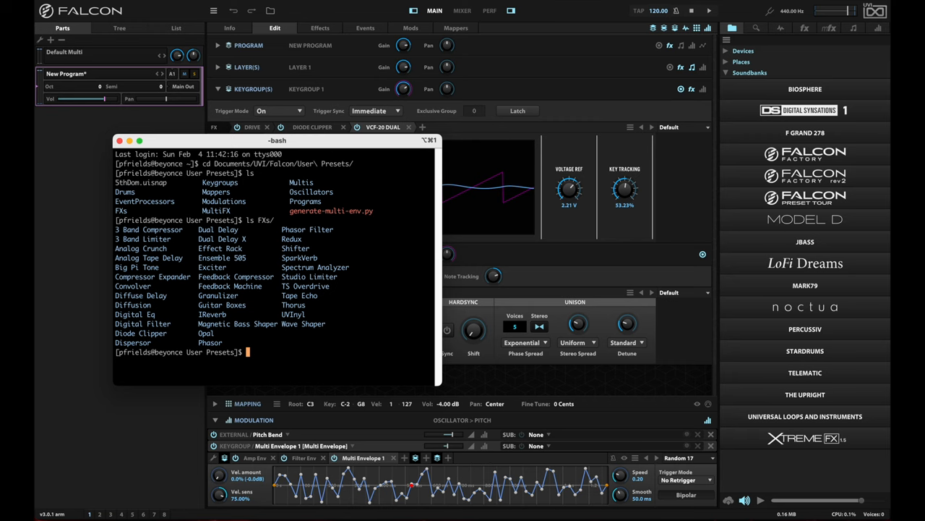
# Navigate into Modulations/Multi Envelope/Fifth Dominion/Random and start a less command on a preset.
pyautogui.write('cd Modulations/Multi\\ Envelope/')
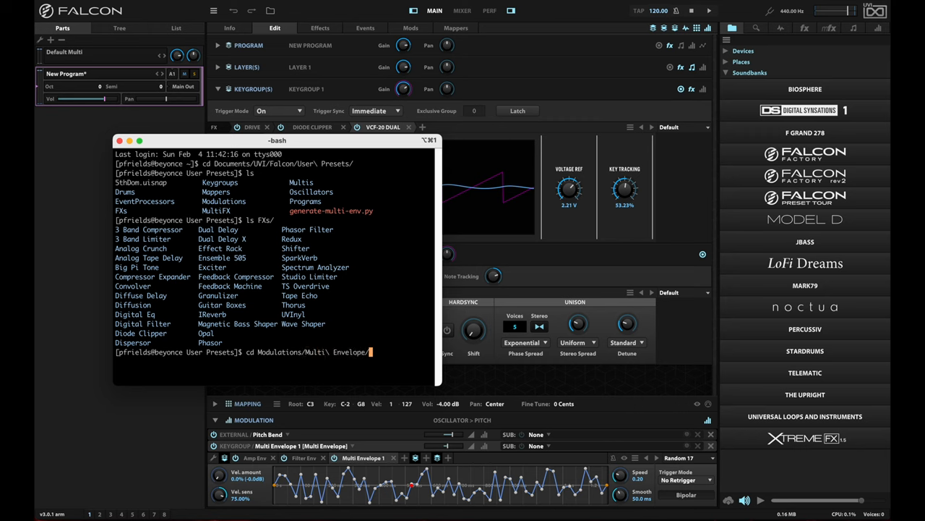
pyautogui.press('Return')
pyautogui.write('ls')
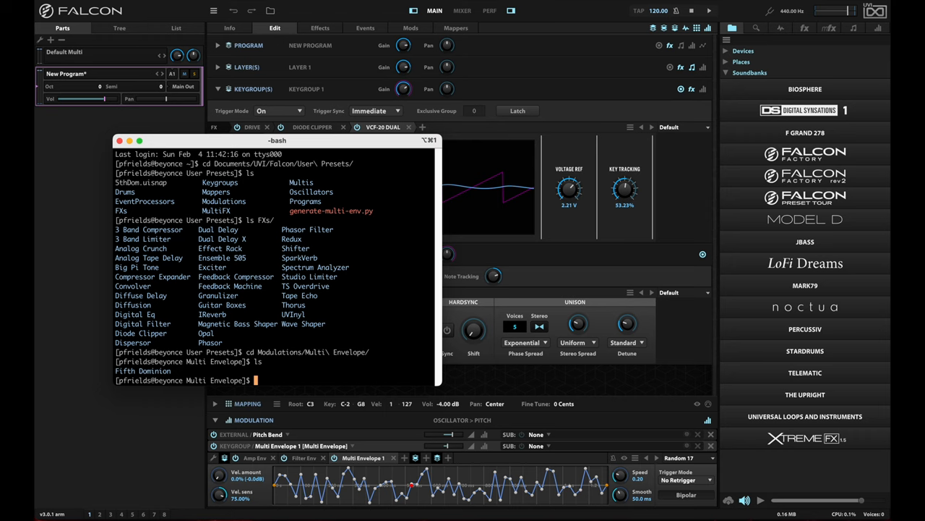
pyautogui.write('cd Fift')
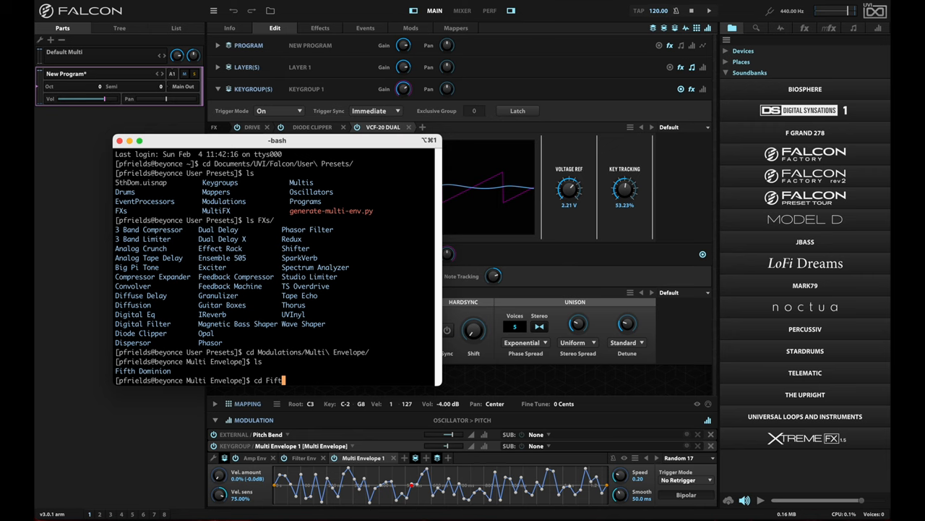
pyautogui.press('Return')
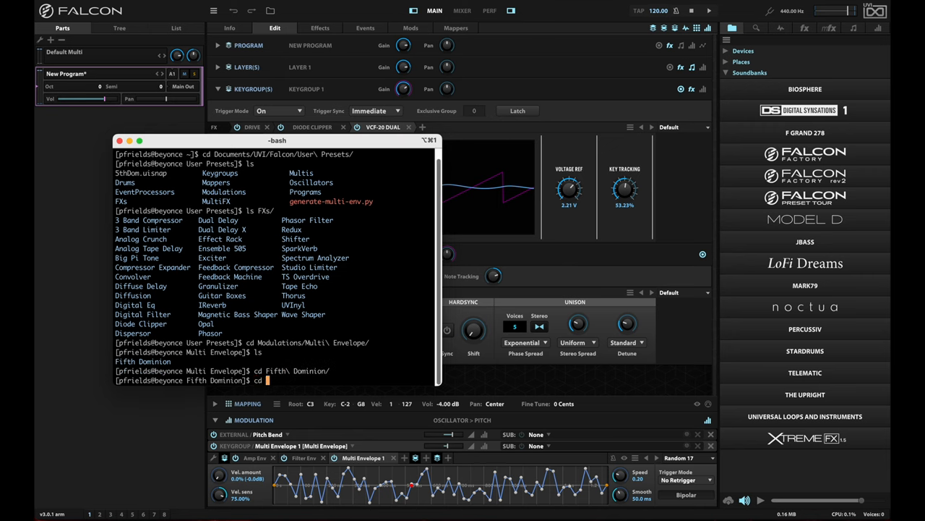
pyautogui.write('Ra')
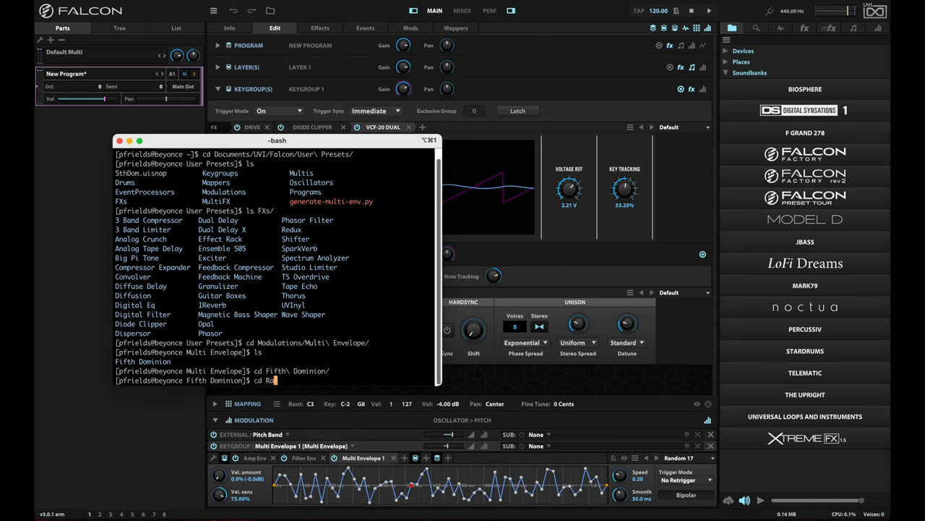
pyautogui.press('Return')
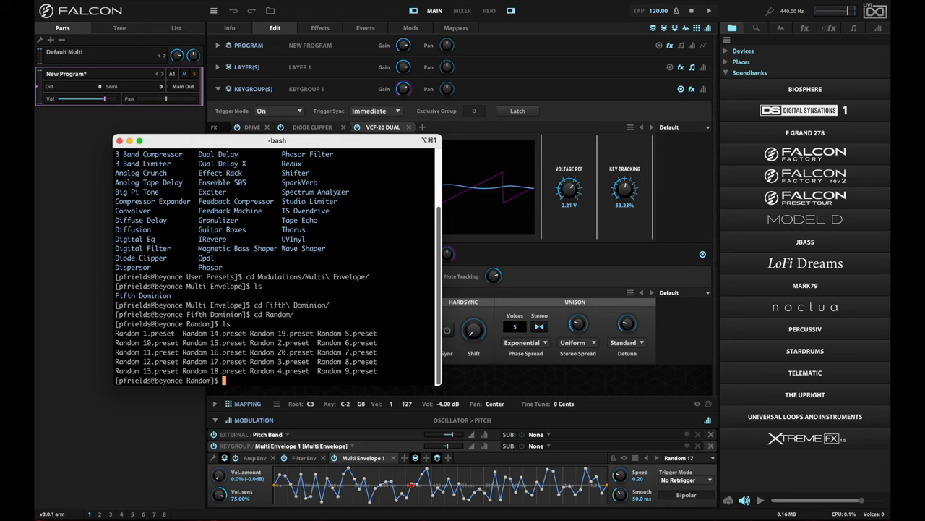
pyautogui.write('less')
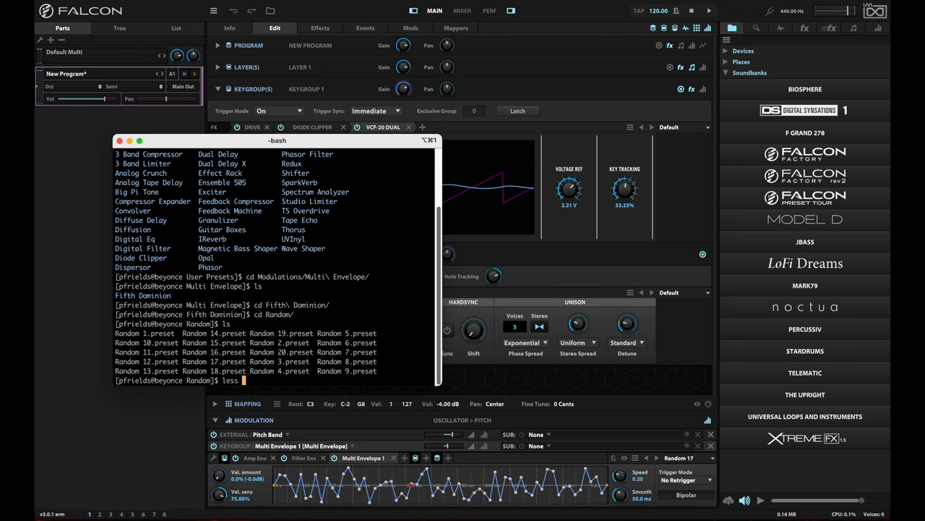
# Page through a Random preset's MultiEnvelope XML with its step levels in less, then quit the viewer.
pyautogui.write('Random')
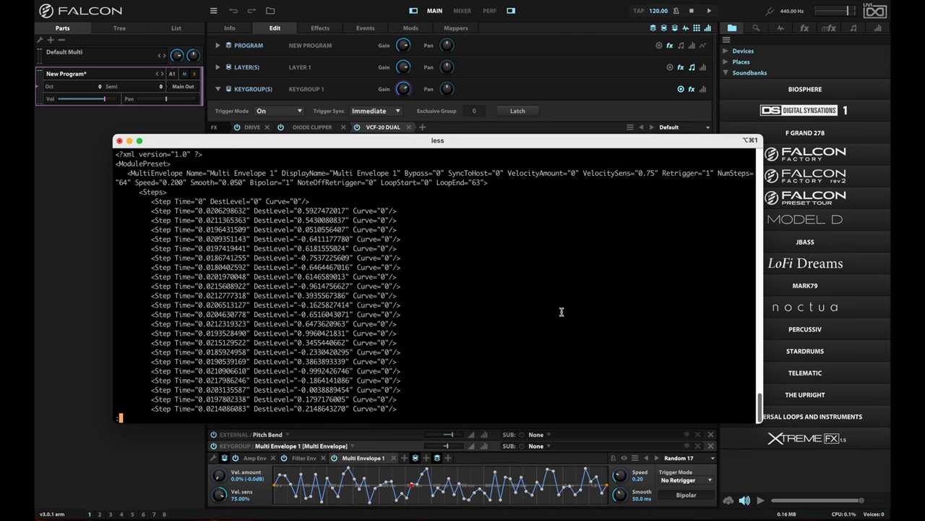
pyautogui.scroll(-3)
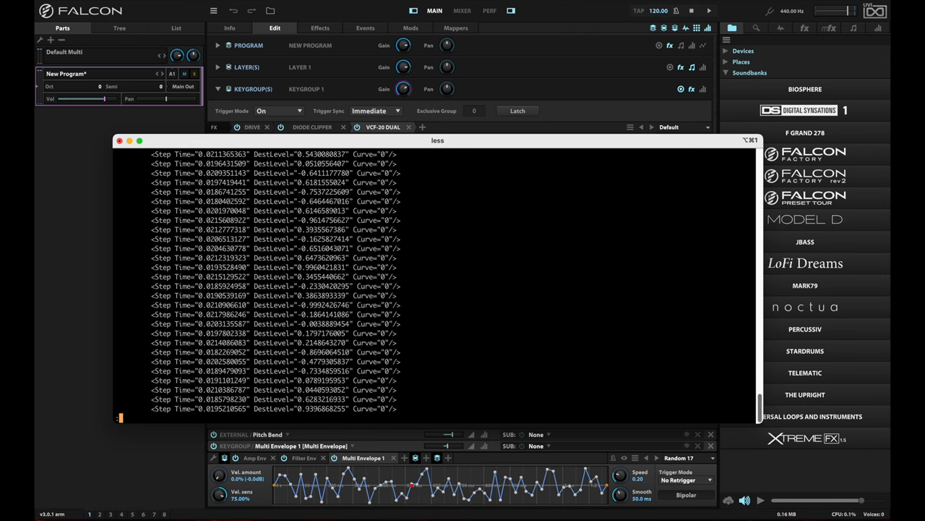
pyautogui.scroll(-3)
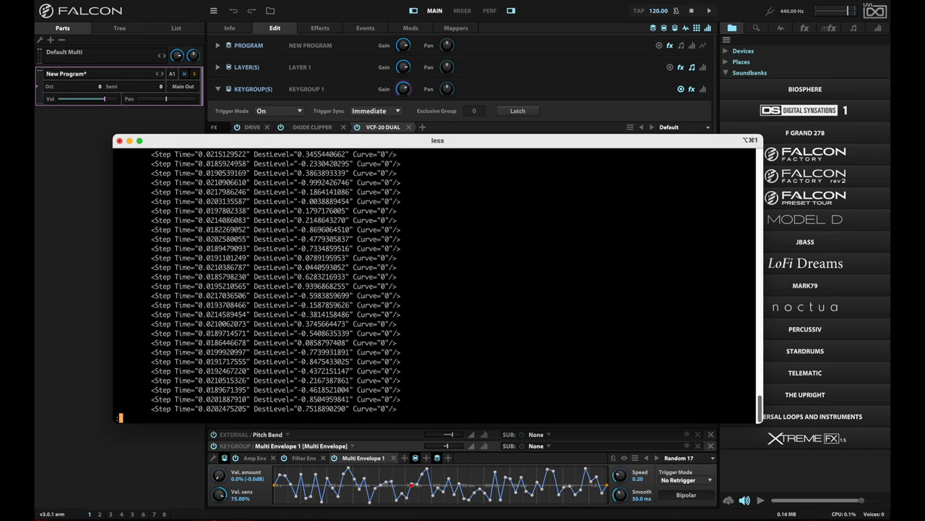
pyautogui.scroll(-3)
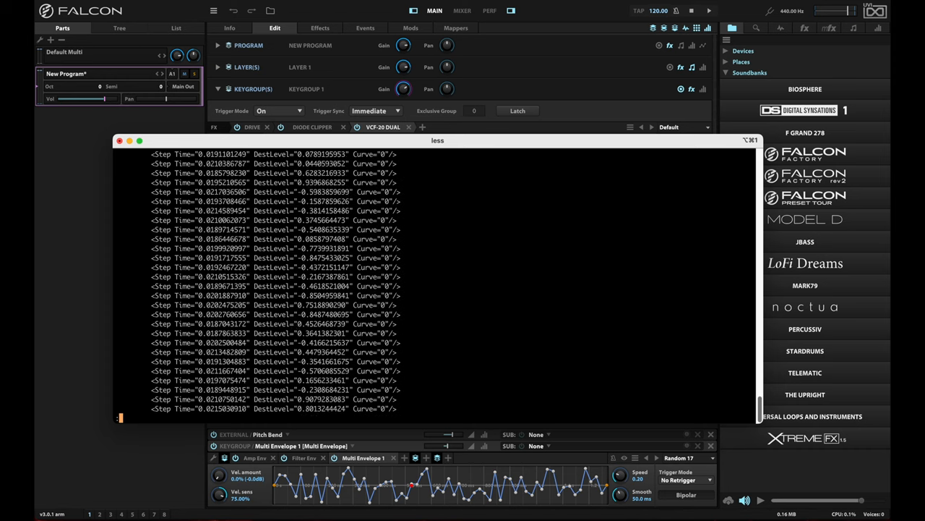
pyautogui.scroll(-3)
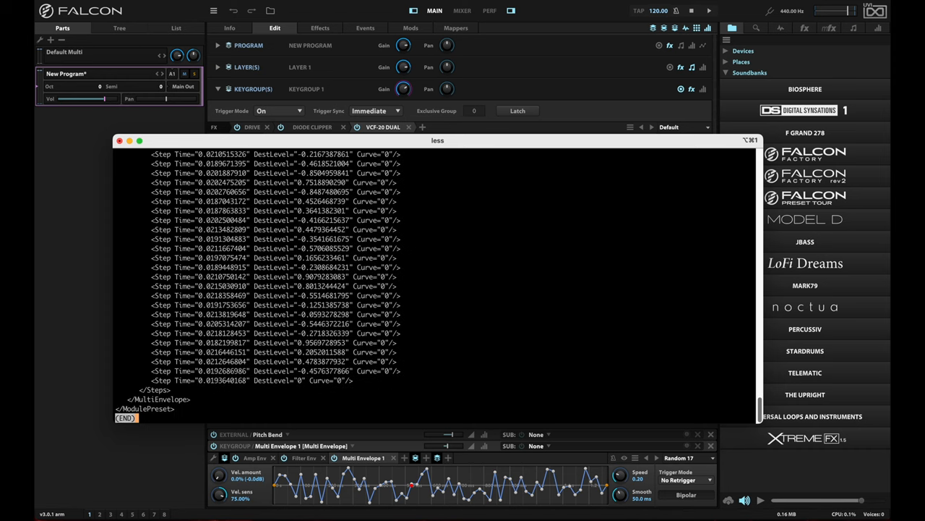
pyautogui.moveTo(497, 259)
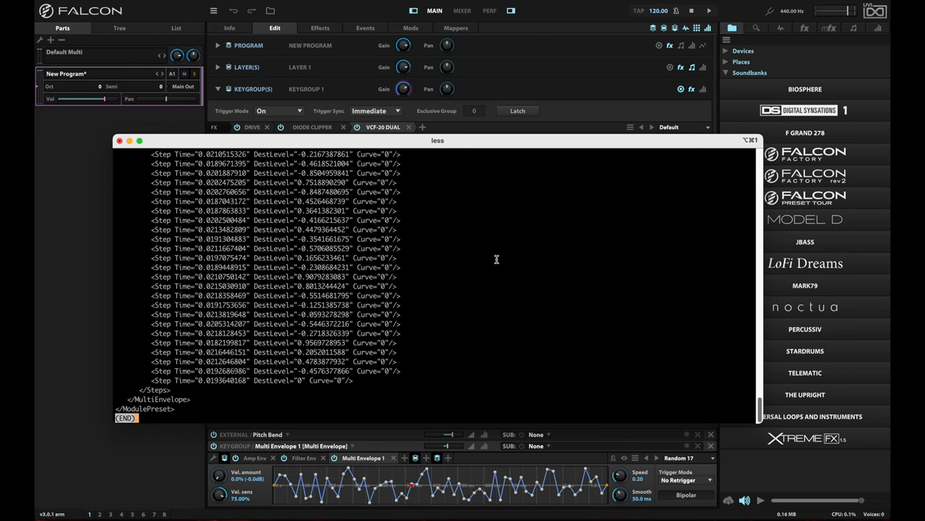
pyautogui.scroll(3)
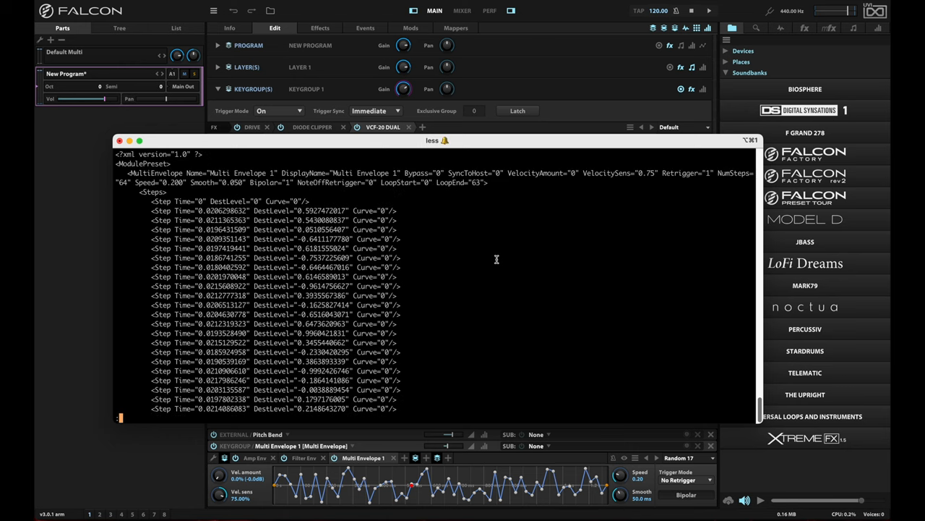
pyautogui.moveTo(477, 249)
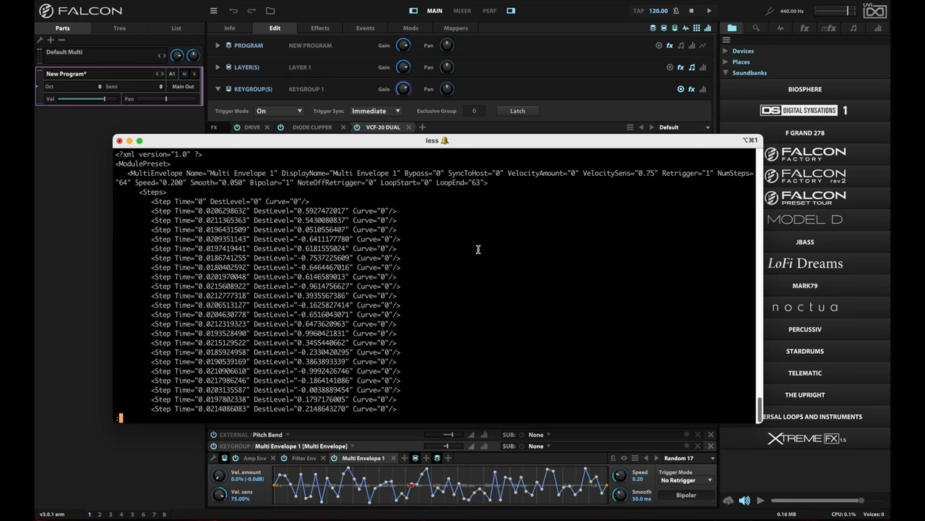
pyautogui.moveTo(451, 300)
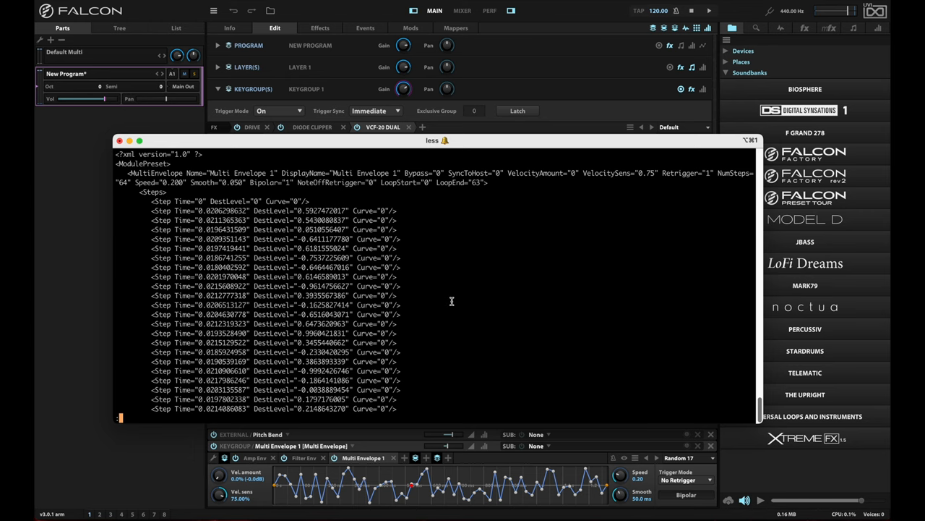
pyautogui.scroll(-3)
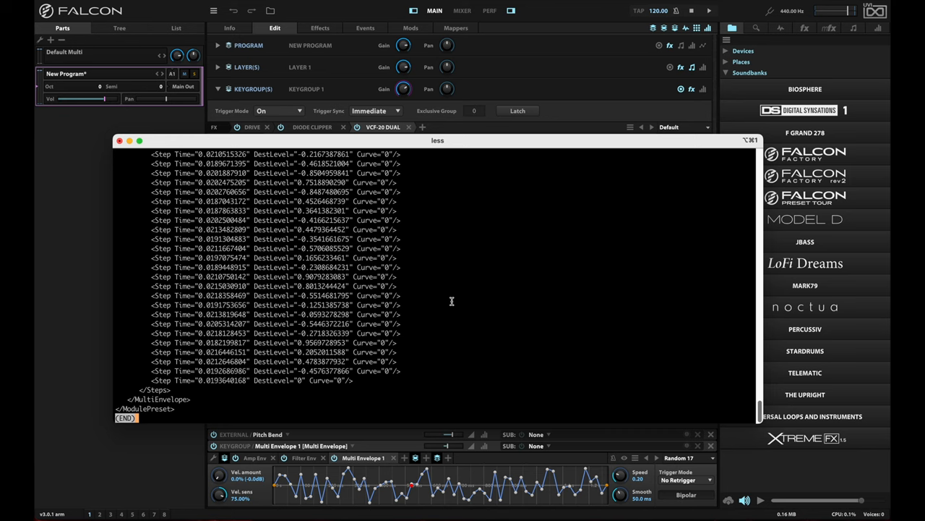
pyautogui.scroll(3)
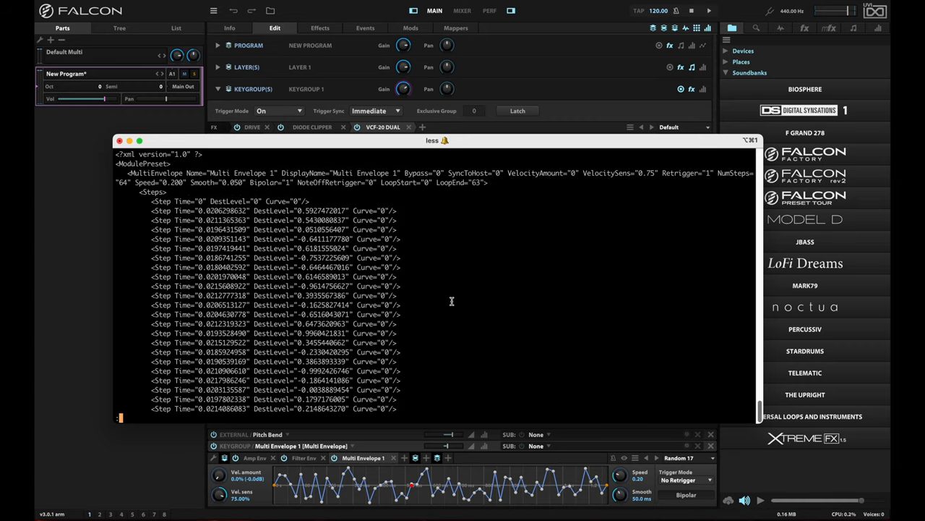
pyautogui.moveTo(463, 295)
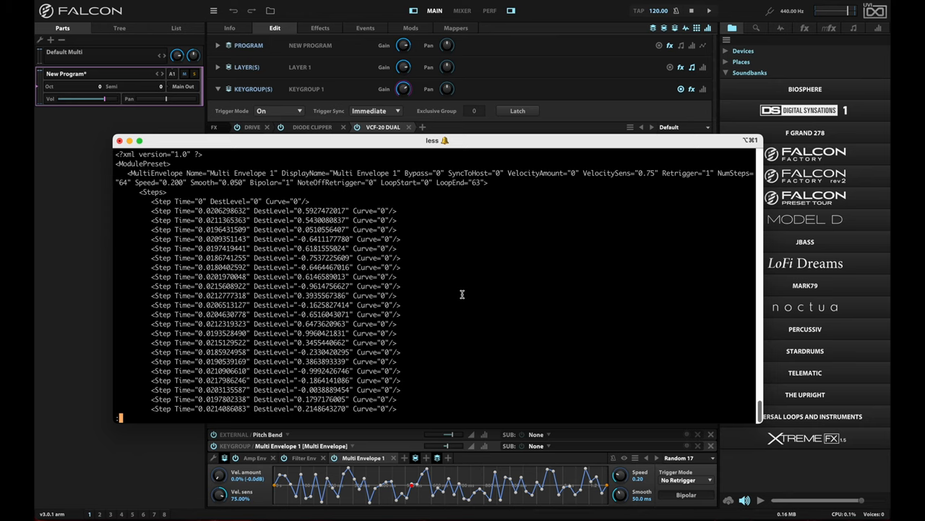
pyautogui.press('q')
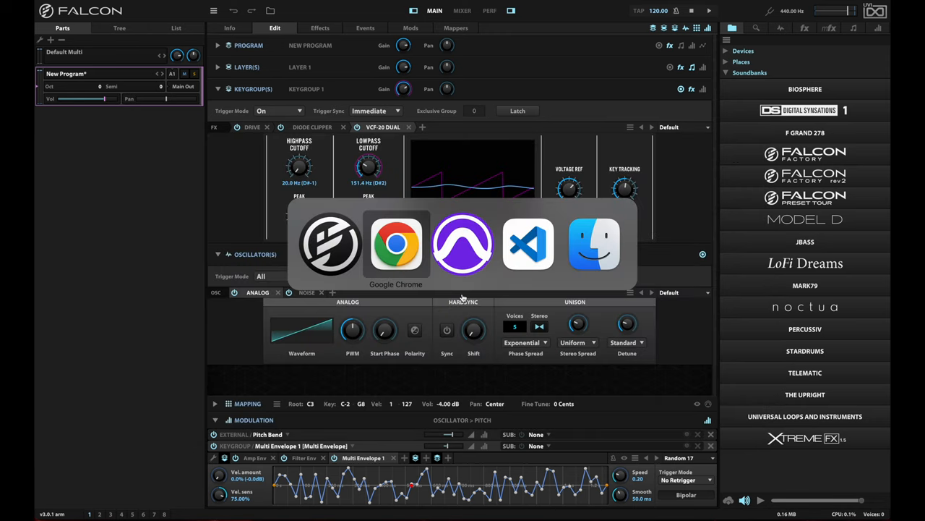
# Switch to VS Code and read through the generate-multi-env.py script that builds random MultiEnvelope XML.
pyautogui.click(529, 243)
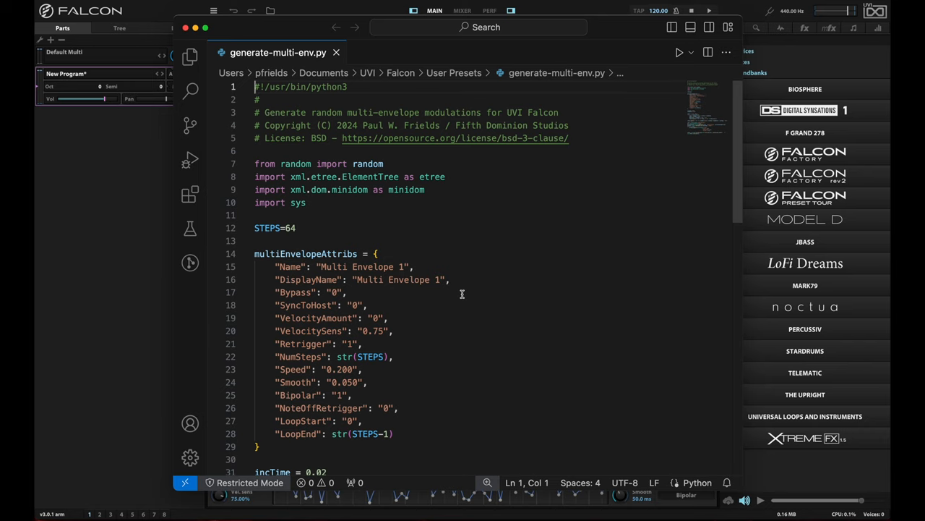
pyautogui.moveTo(530, 302)
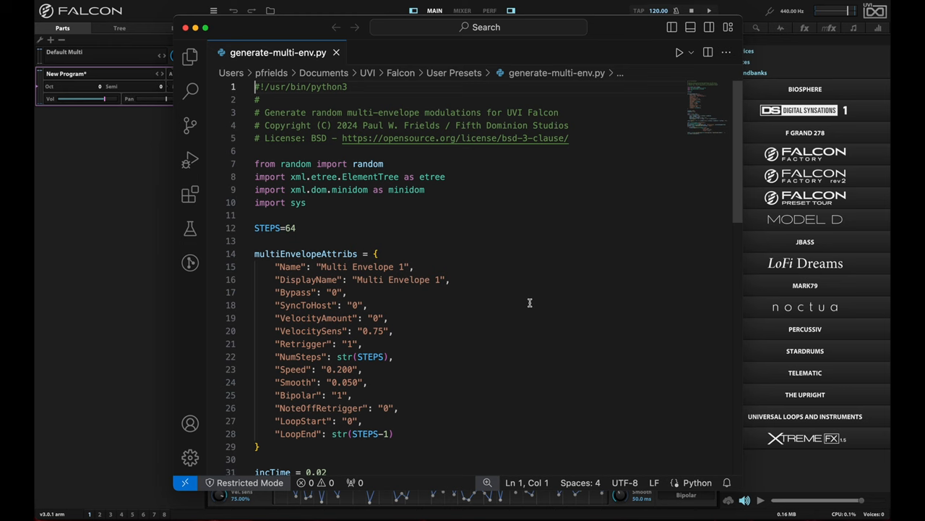
pyautogui.scroll(-3)
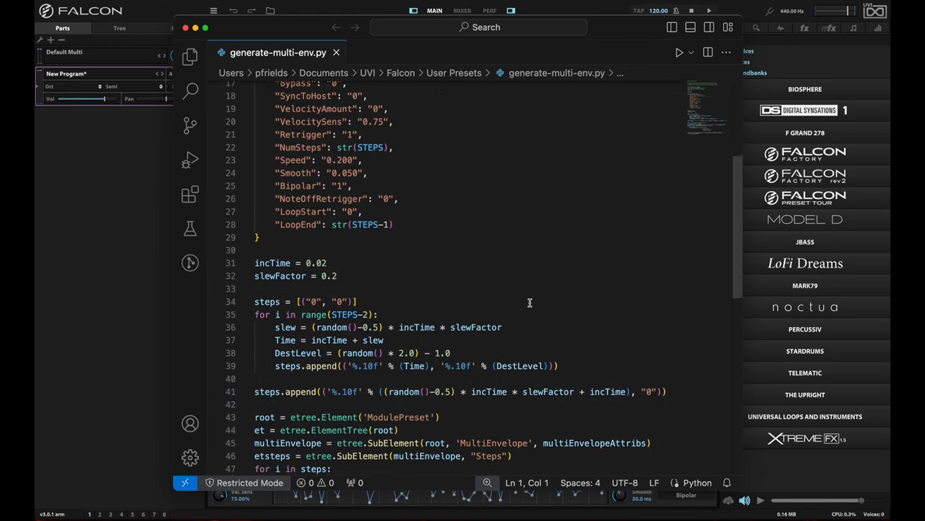
pyautogui.scroll(-3)
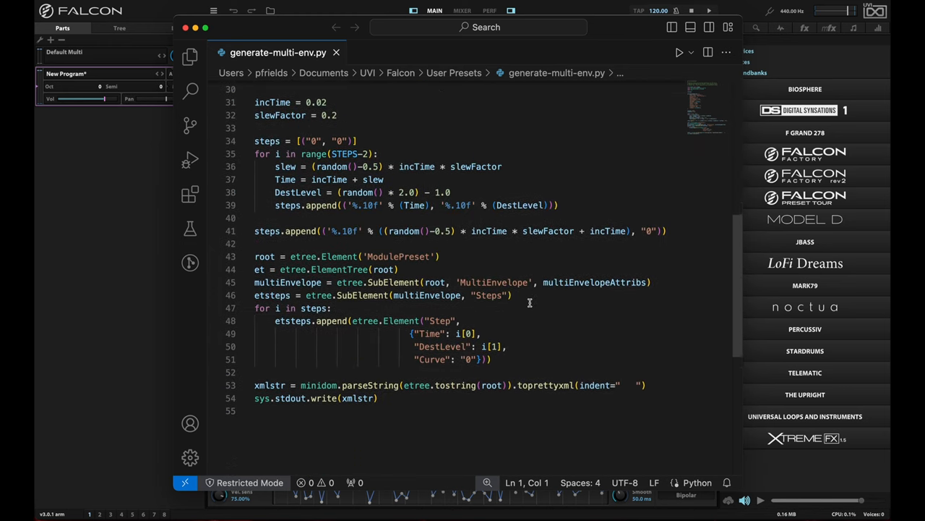
pyautogui.scroll(3)
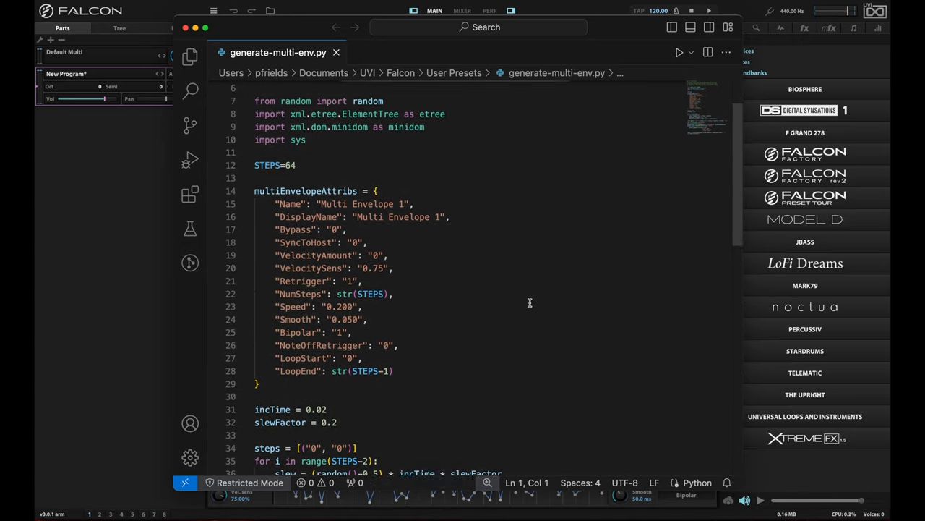
pyautogui.scroll(-3)
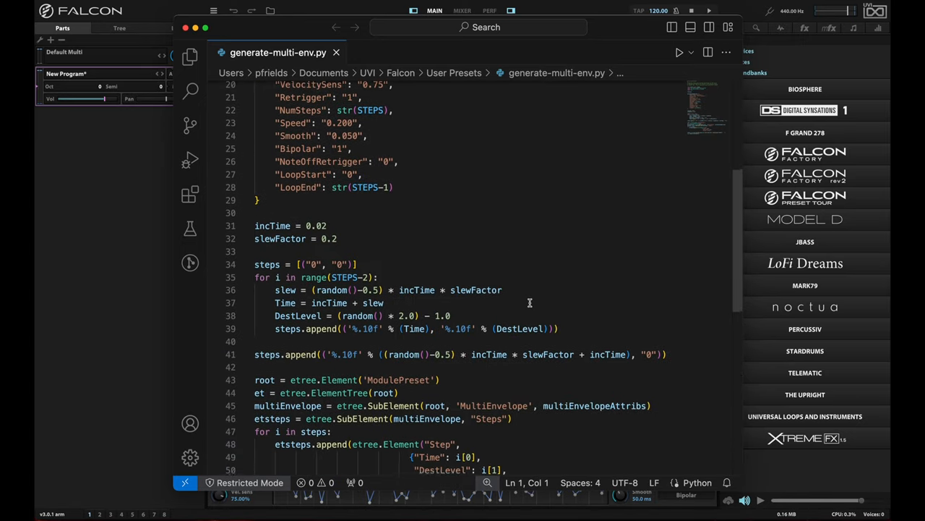
pyautogui.scroll(3)
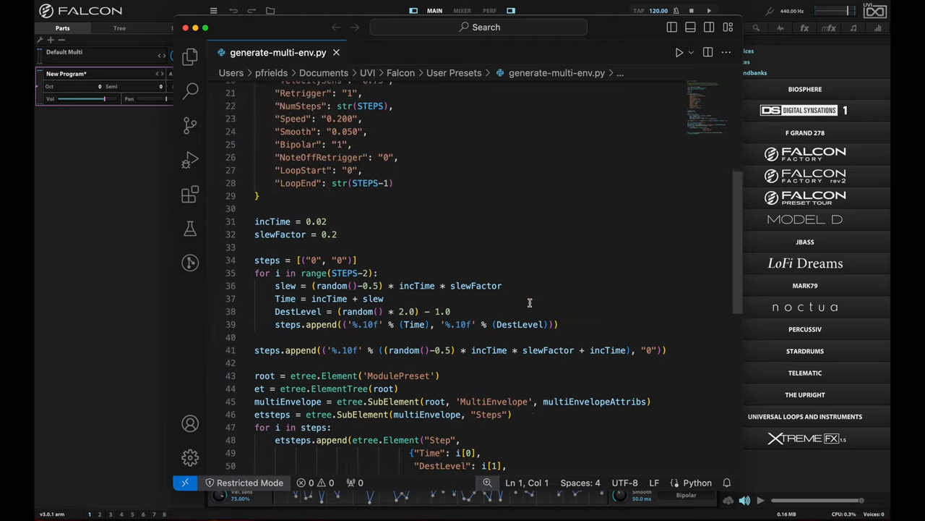
pyautogui.scroll(3)
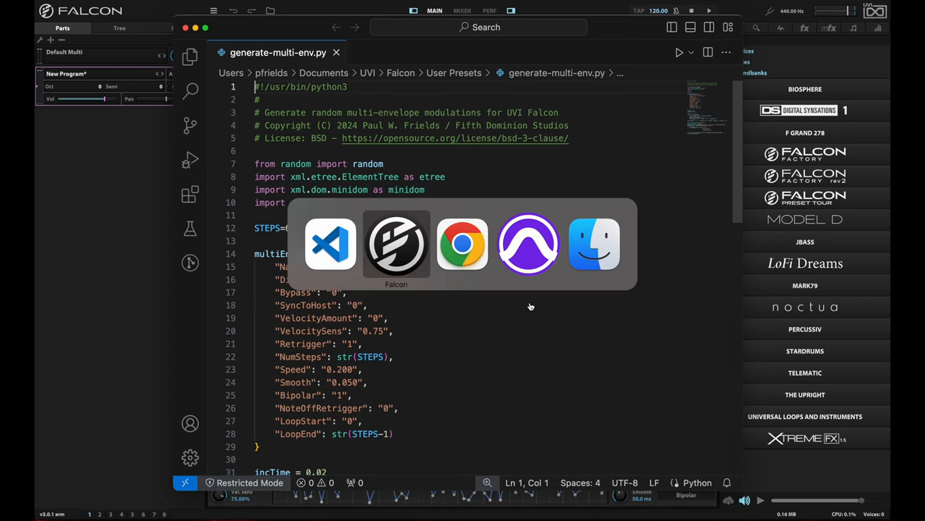
# Return to Falcon and bring up a fresh Terminal window.
pyautogui.click(396, 243)
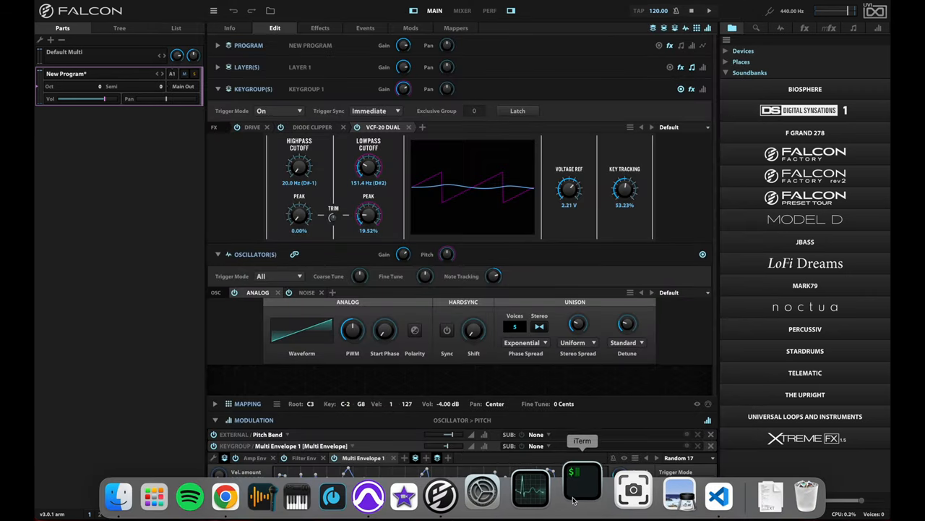
pyautogui.click(581, 494)
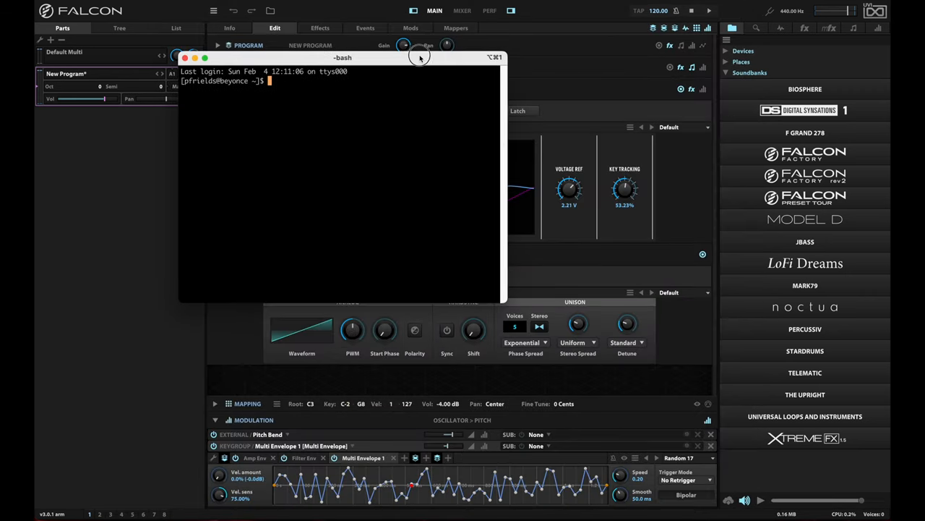
# cd into Documents/UVI/Falcon/User\ Presets/ and list its contents, including generate-multi-env.py.
pyautogui.write('cd Documents/')
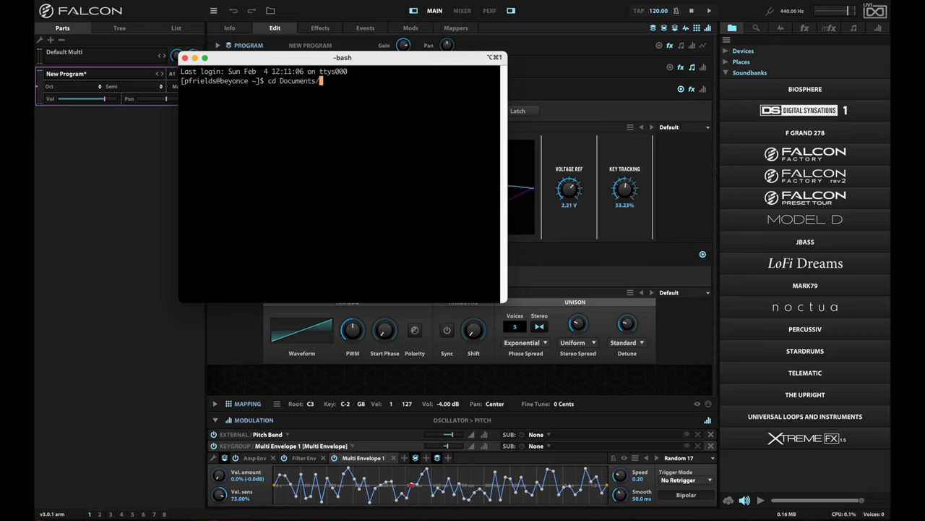
pyautogui.write('UVI/Falcon/')
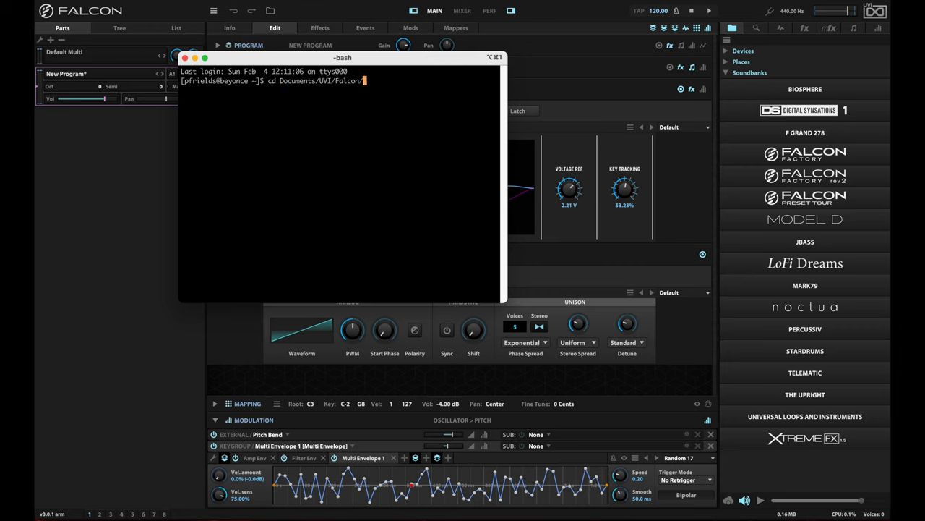
pyautogui.write('User\\')
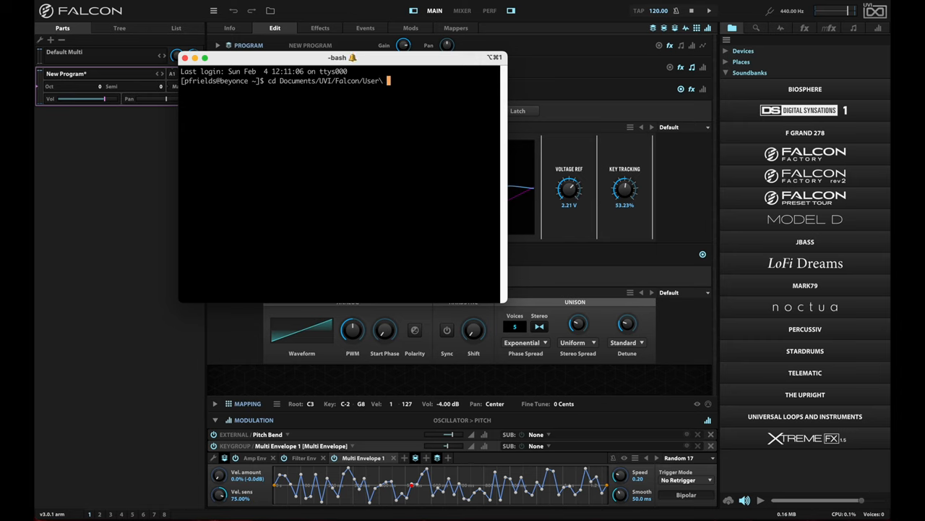
pyautogui.write('Presets/')
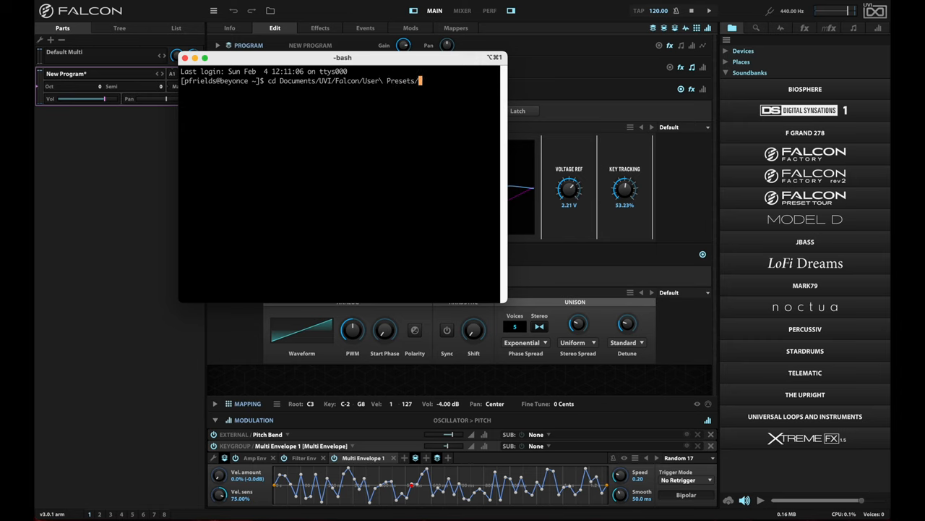
pyautogui.press('Return')
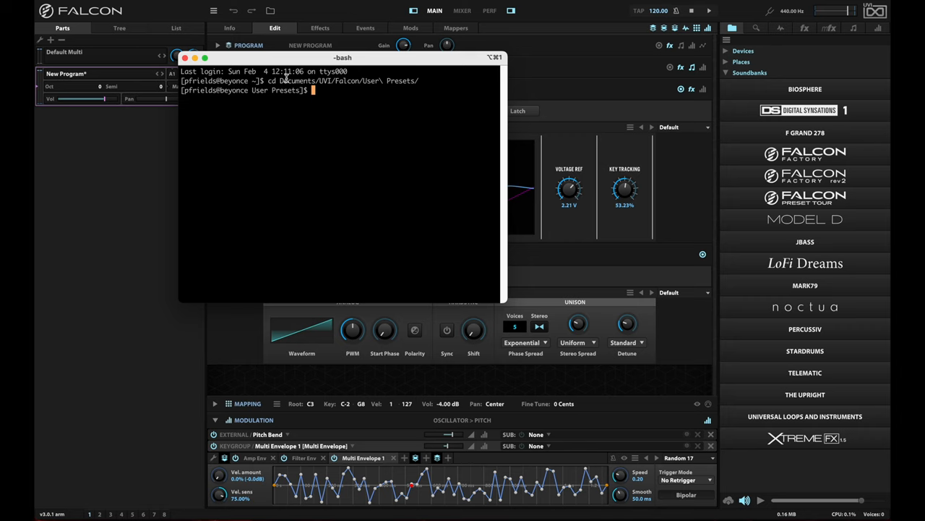
pyautogui.moveTo(302, 127)
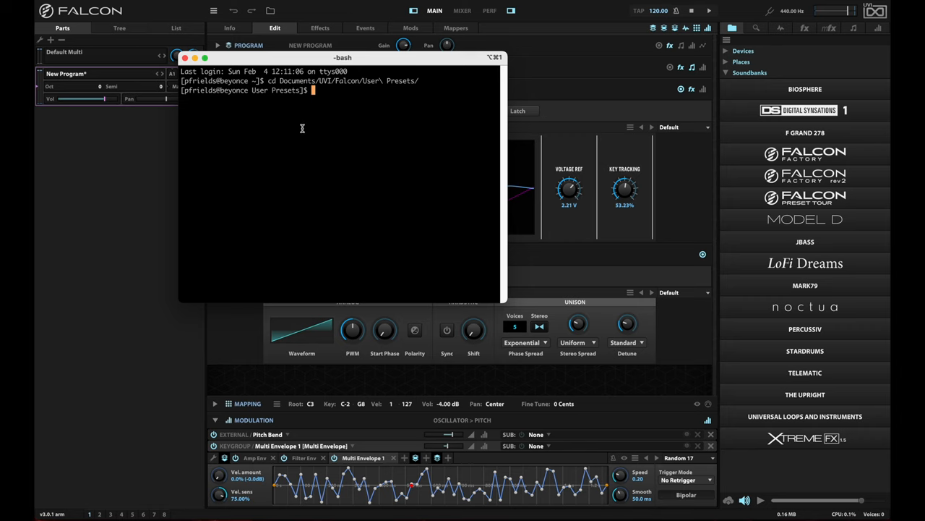
pyautogui.moveTo(347, 127)
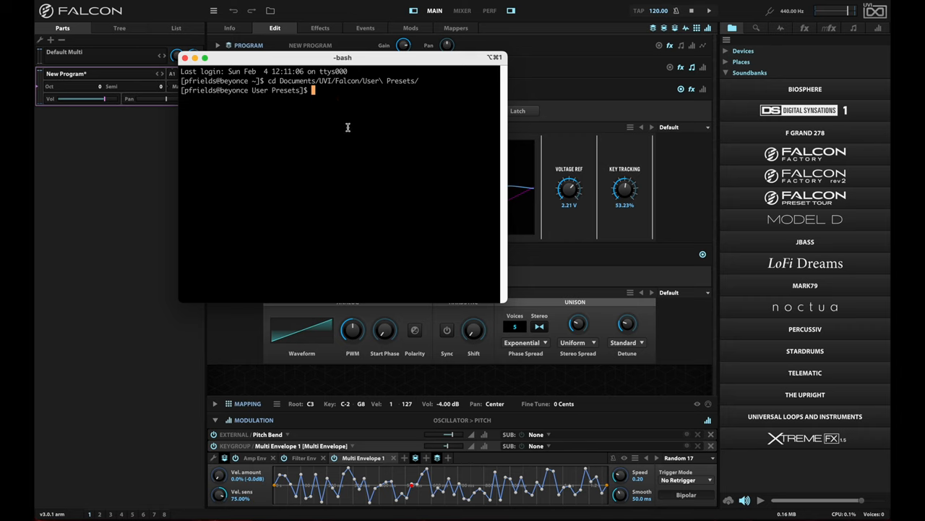
pyautogui.moveTo(361, 133)
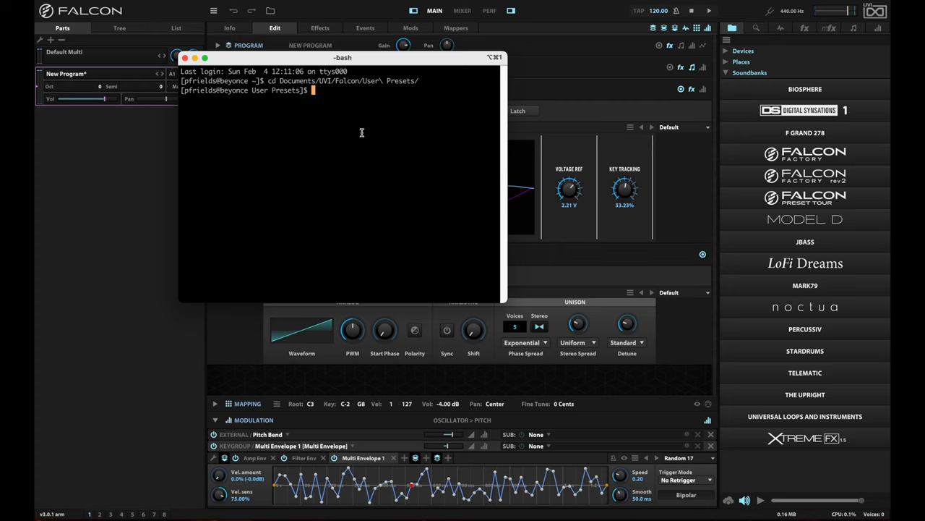
pyautogui.moveTo(387, 81)
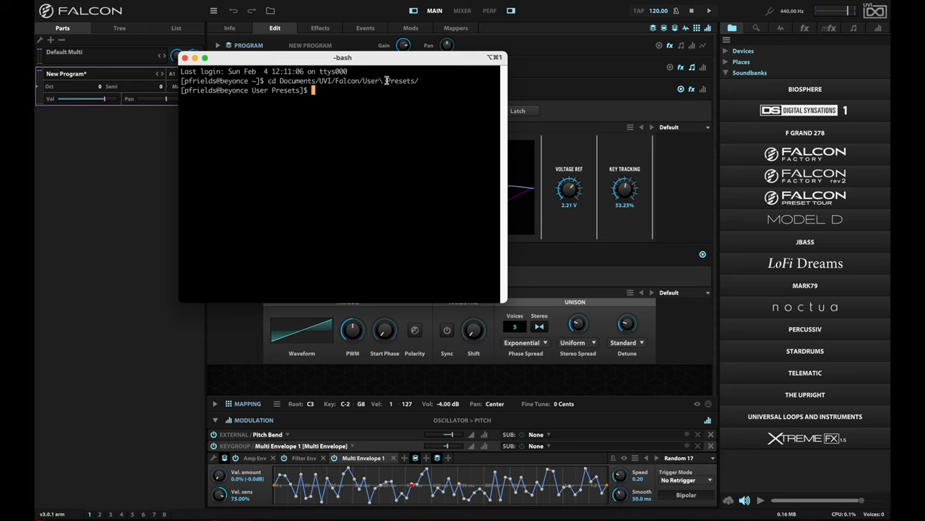
pyautogui.press('Return')
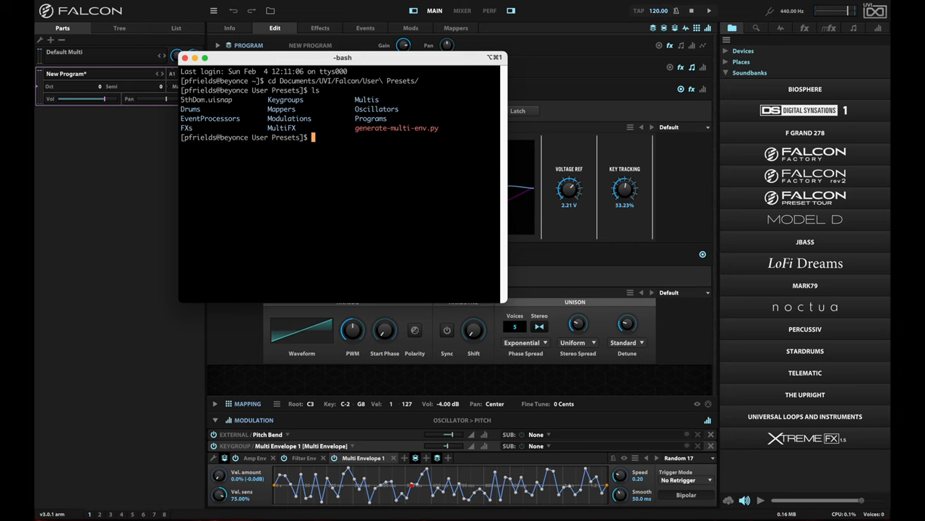
pyautogui.write('cd')
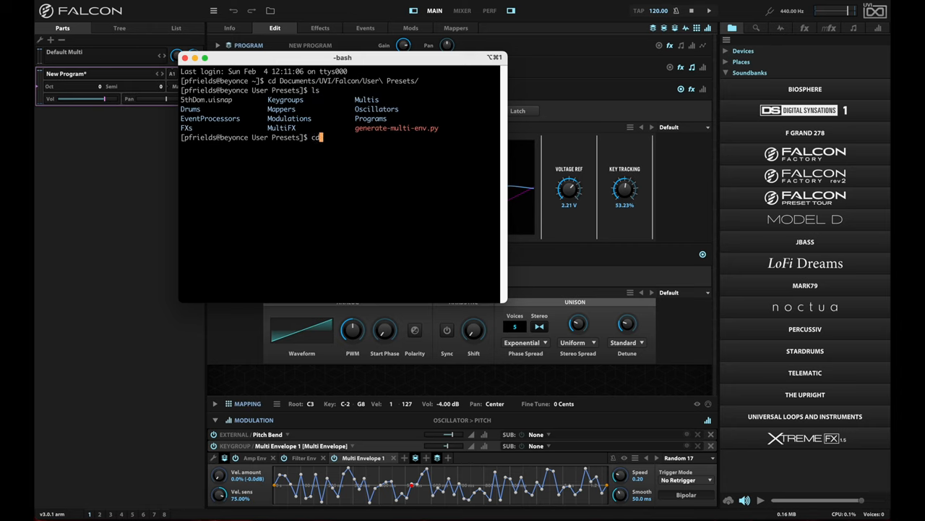
pyautogui.write('M')
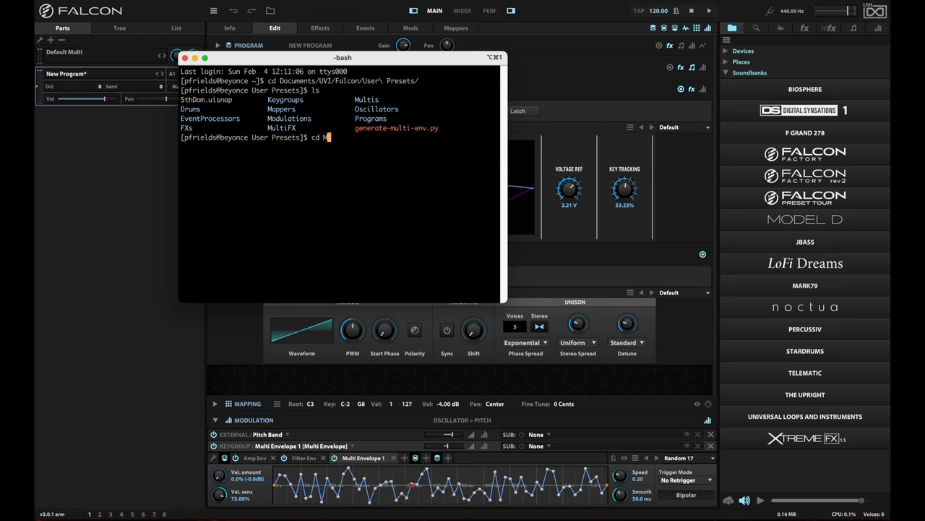
pyautogui.press('Return')
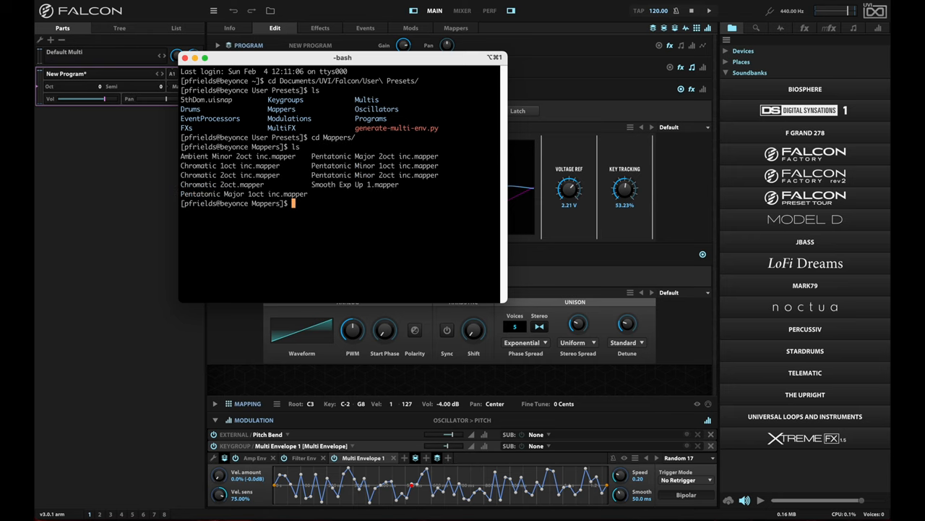
pyautogui.write('less')
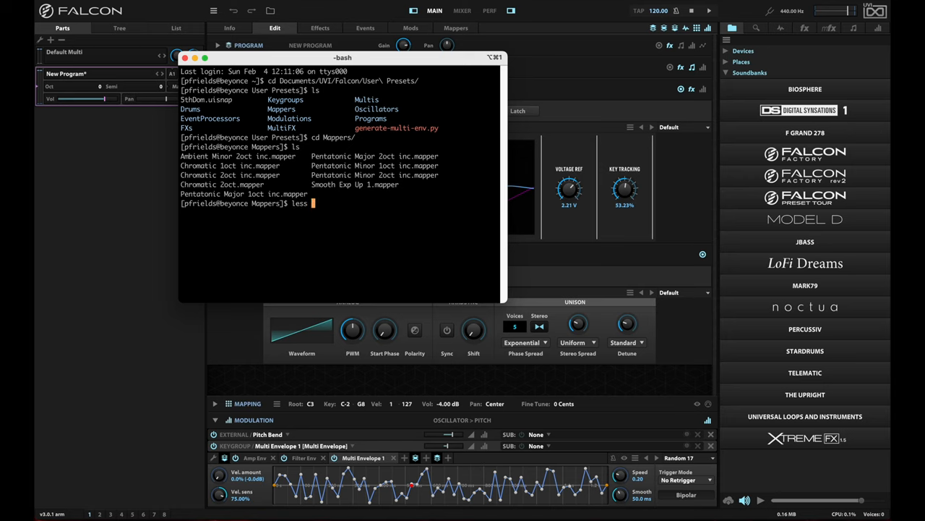
pyautogui.press('Return')
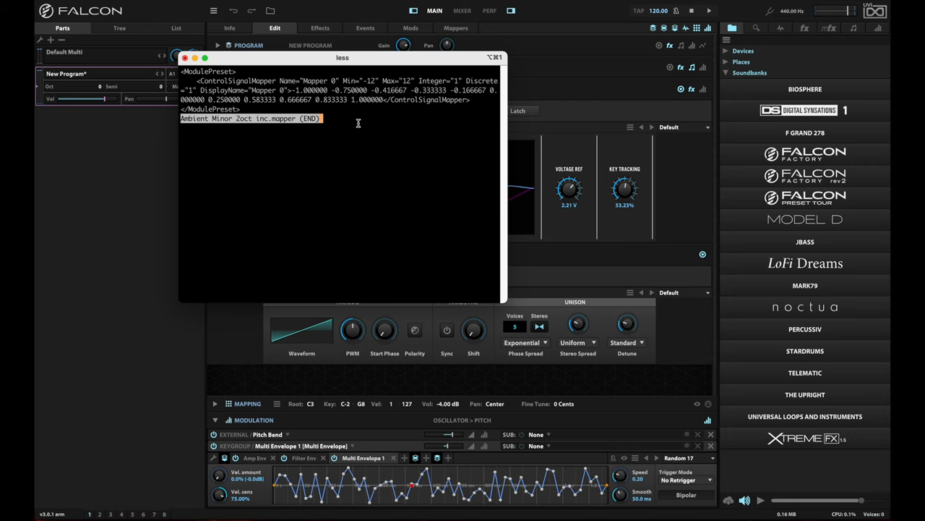
pyautogui.moveTo(376, 130)
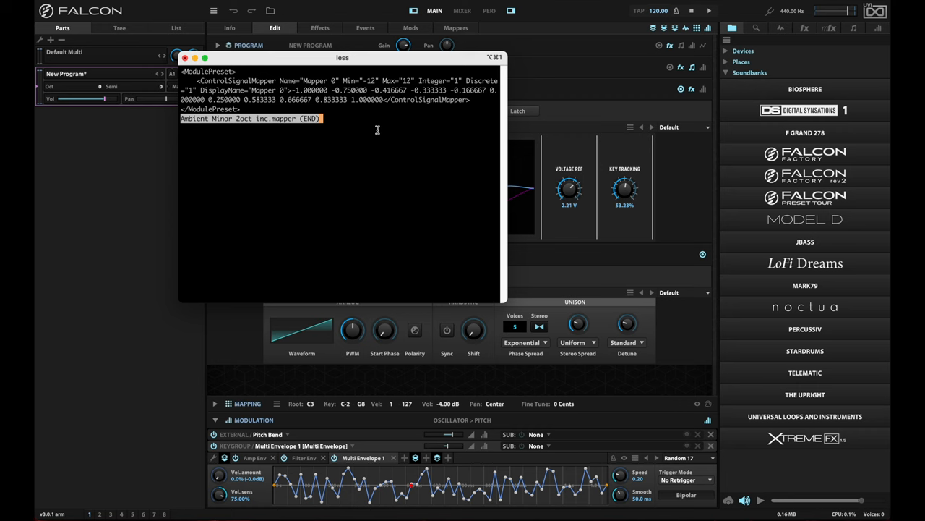
pyautogui.press('q')
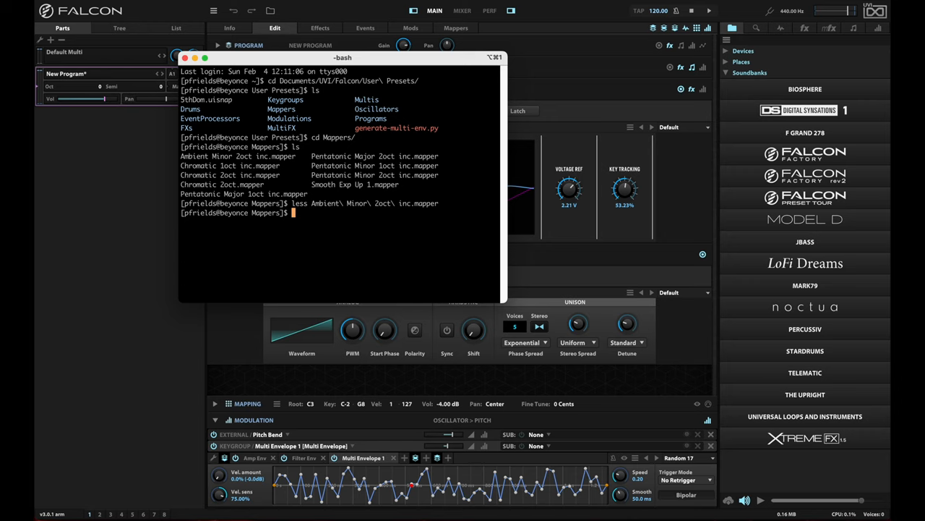
# Move into ../Multis and view the At Long Last, A Place Of Silence .uvim preset as XML in less.
pyautogui.write('cd ../Multis/')
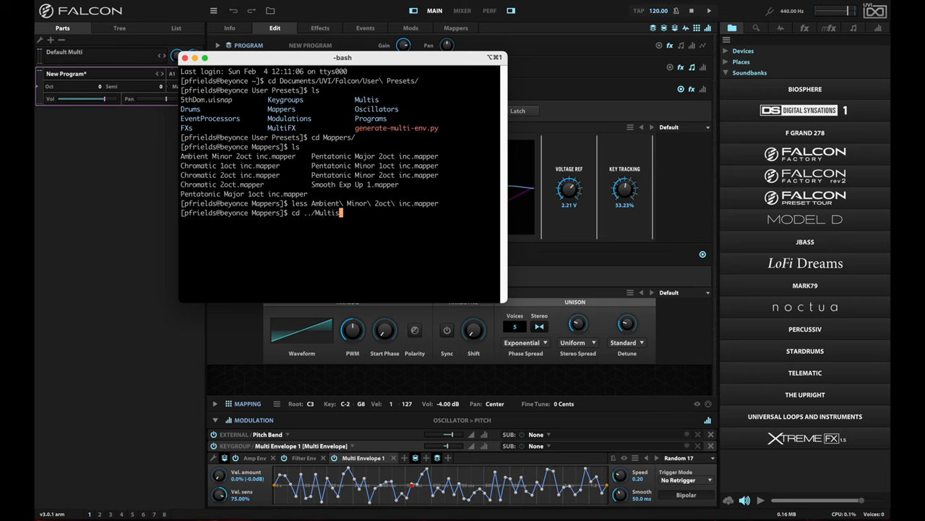
pyautogui.press('Return')
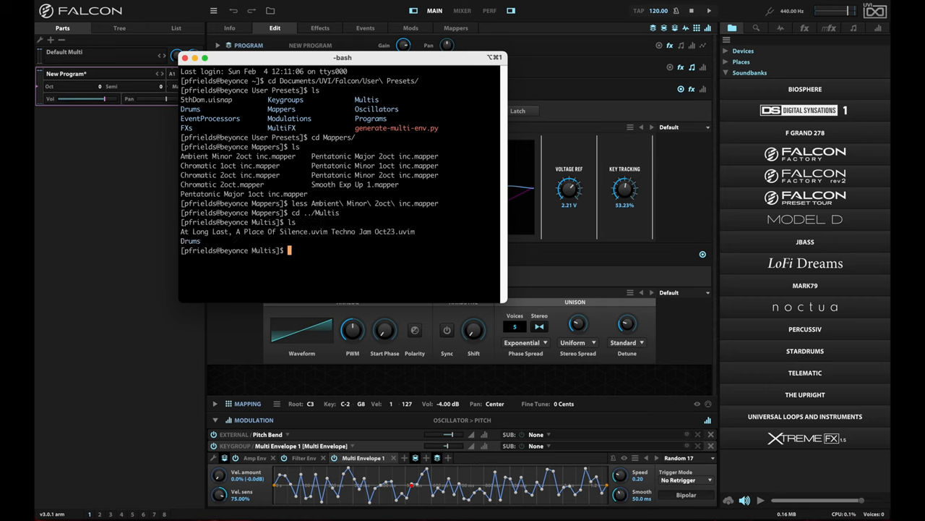
pyautogui.write('less A')
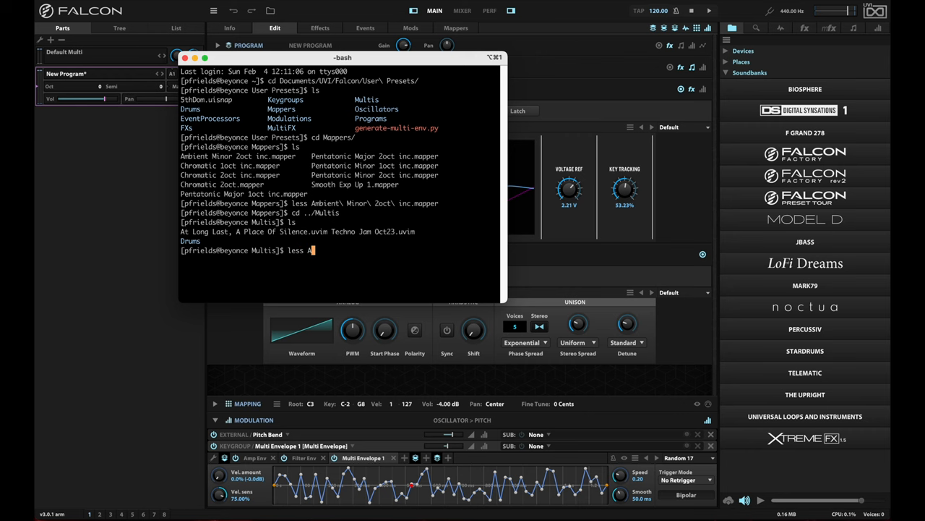
pyautogui.press('Return')
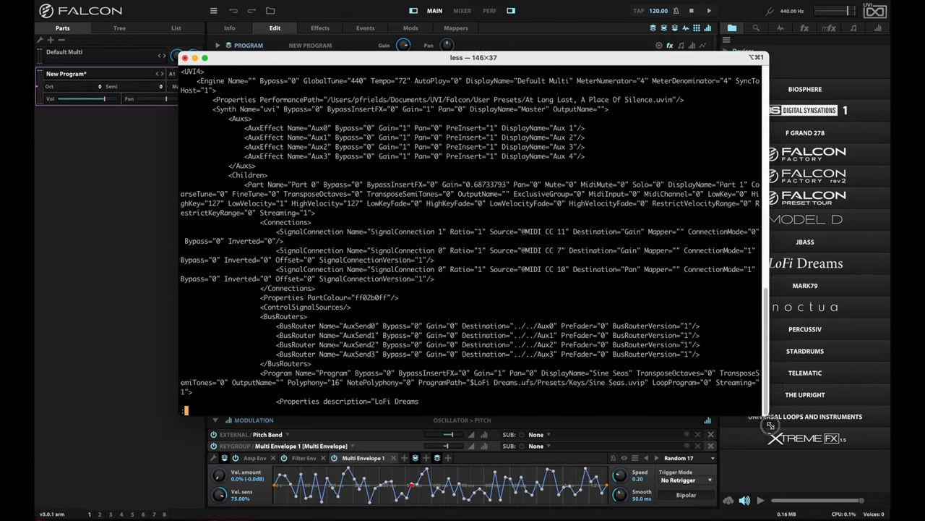
pyautogui.scroll(-3)
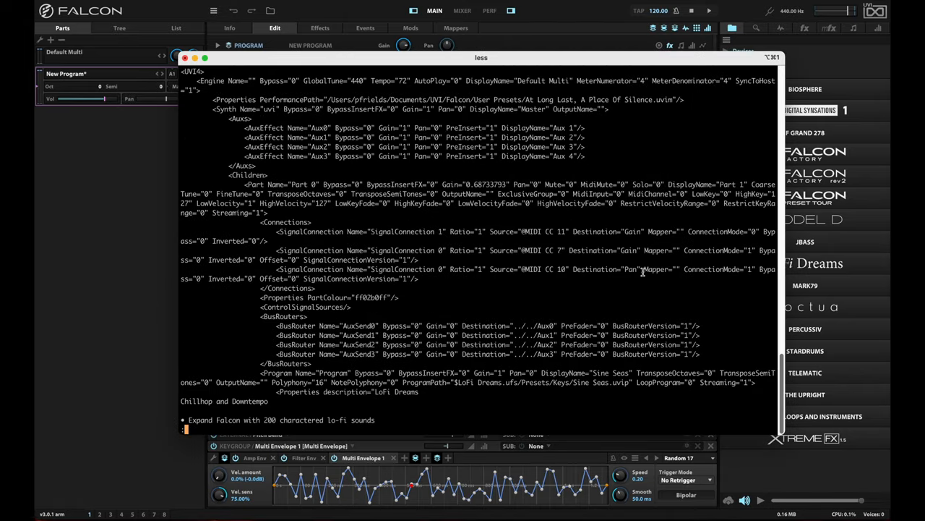
pyautogui.scroll(-3)
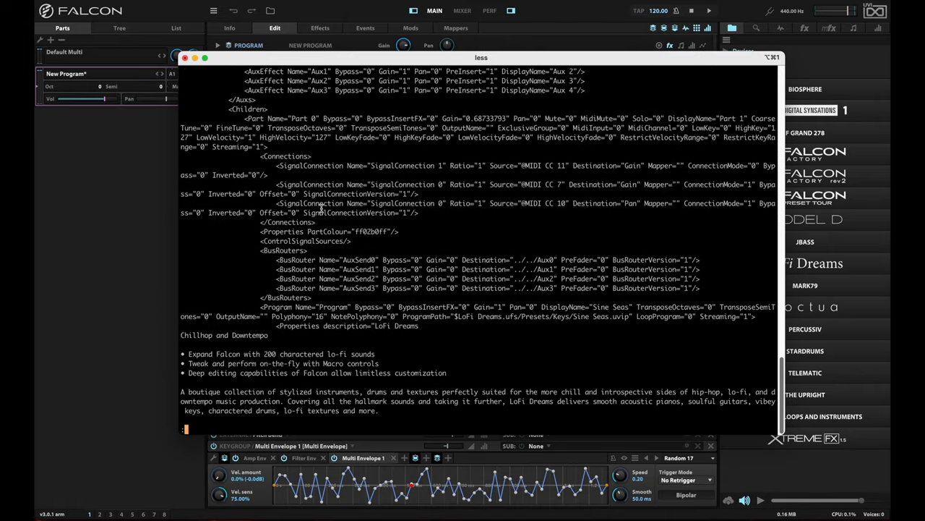
pyautogui.scroll(-3)
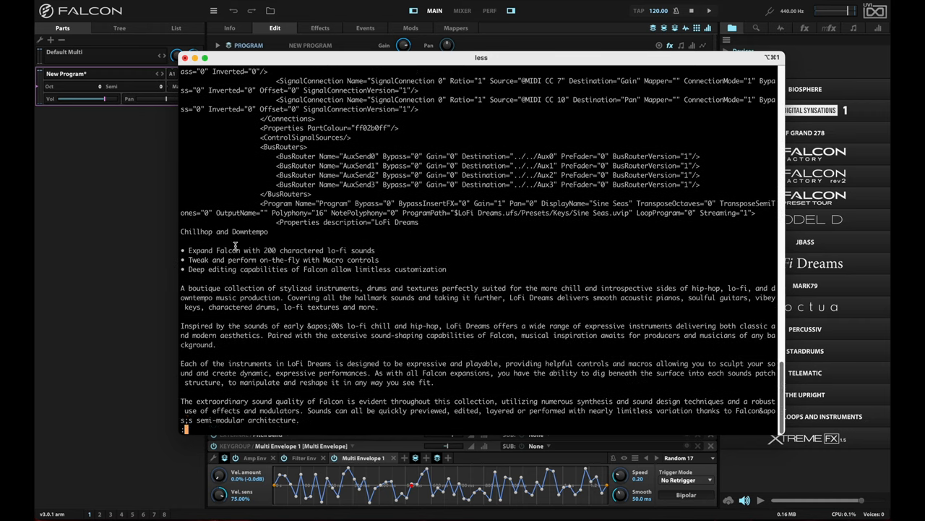
pyautogui.scroll(-3)
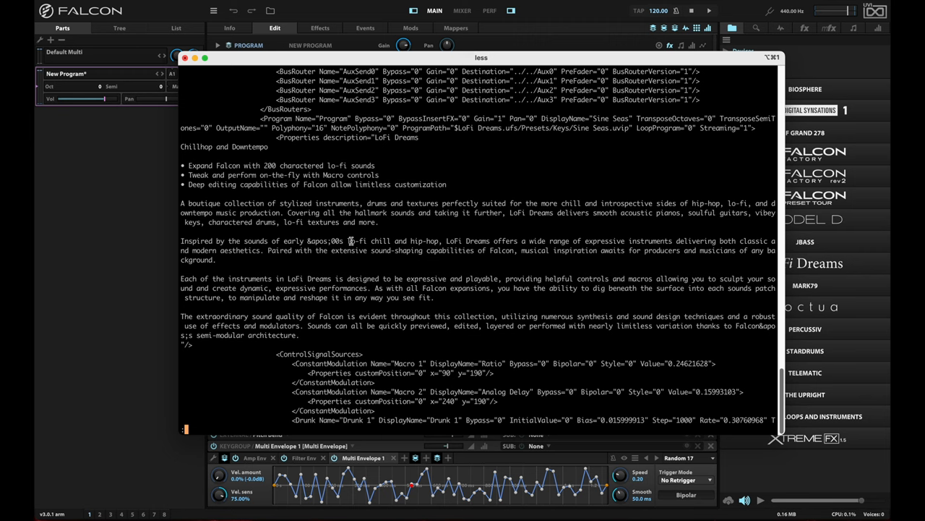
pyautogui.scroll(-3)
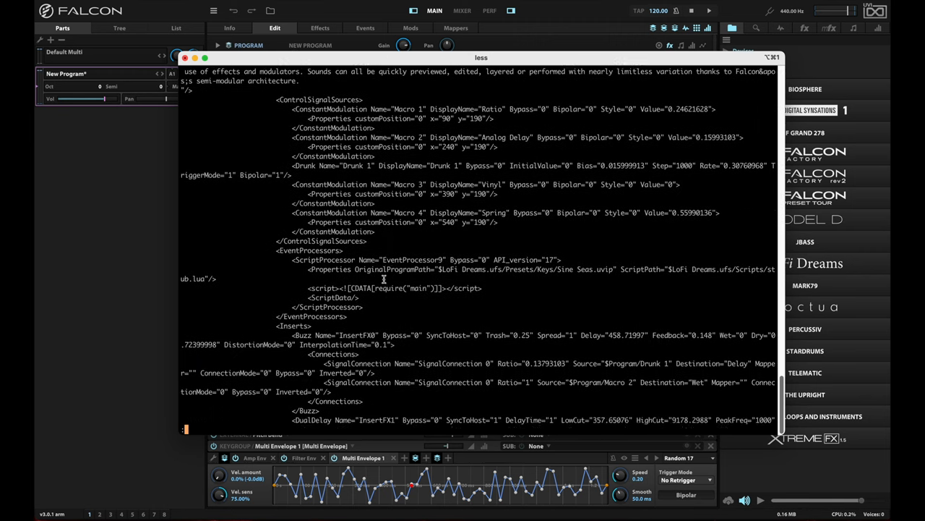
pyautogui.scroll(-3)
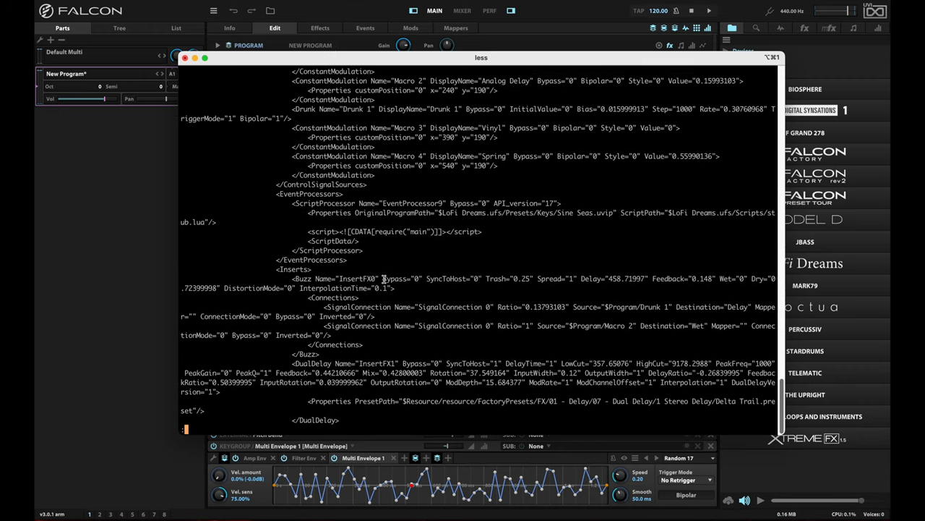
pyautogui.scroll(3)
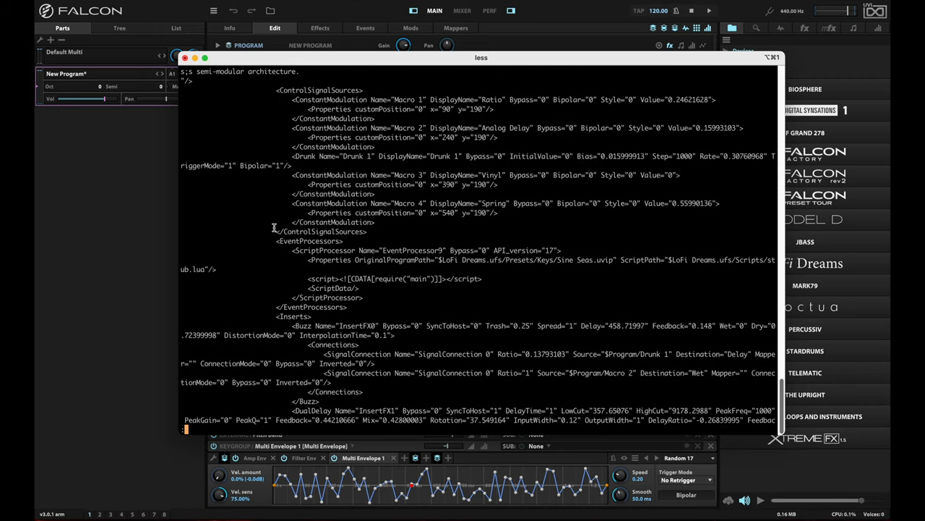
pyautogui.moveTo(249, 272)
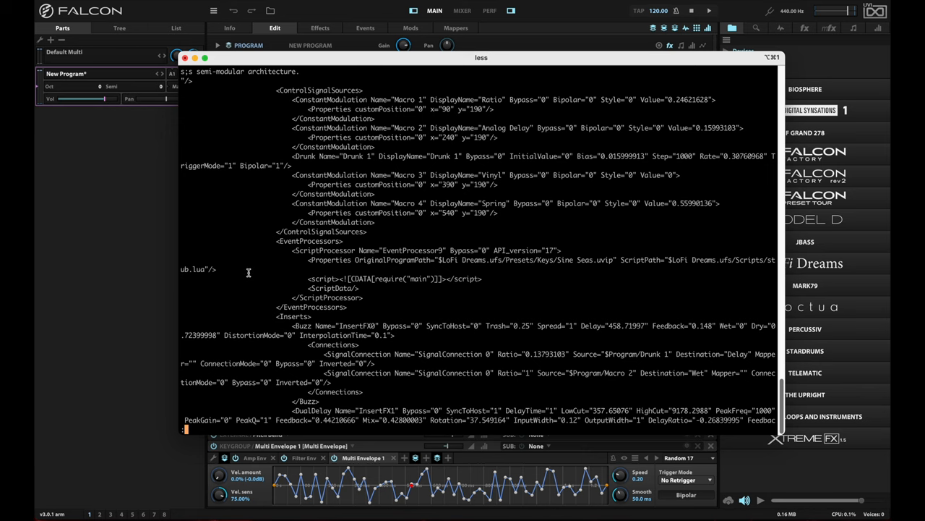
pyautogui.scroll(-3)
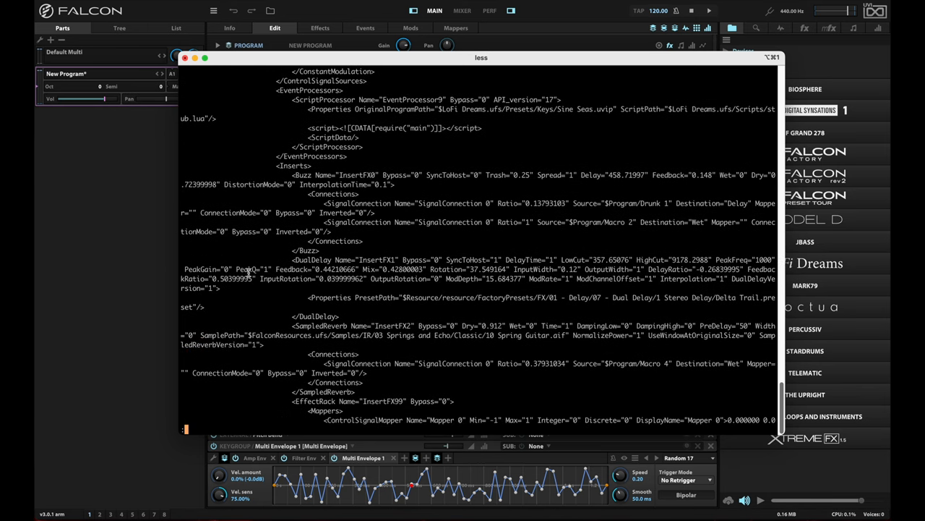
pyautogui.scroll(-3)
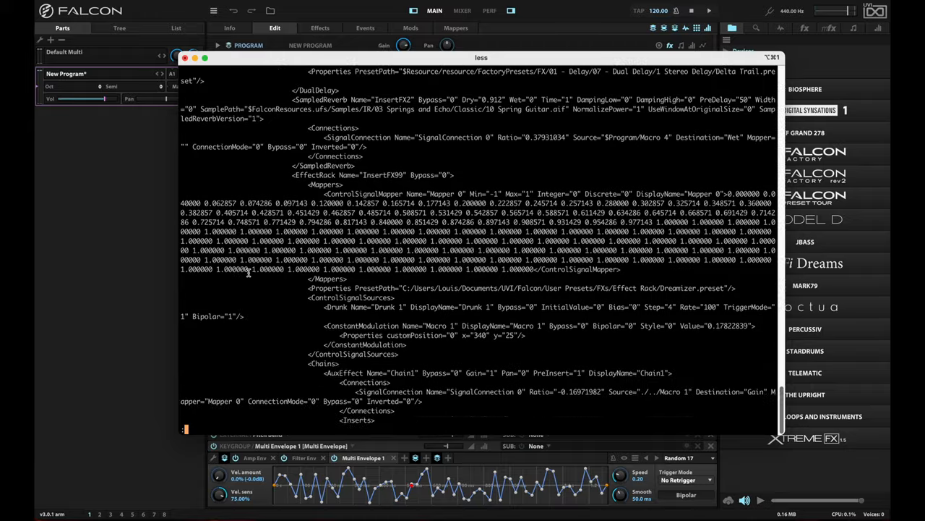
pyautogui.scroll(-3)
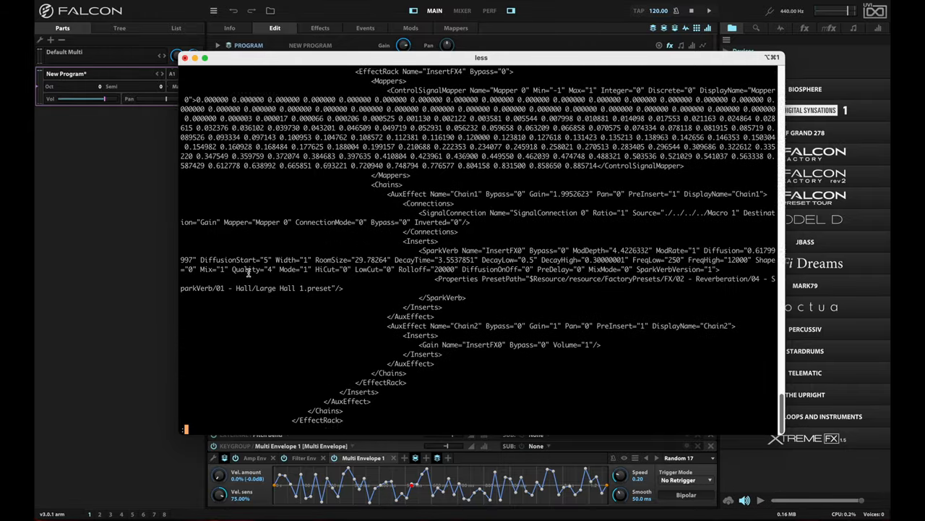
pyautogui.scroll(3)
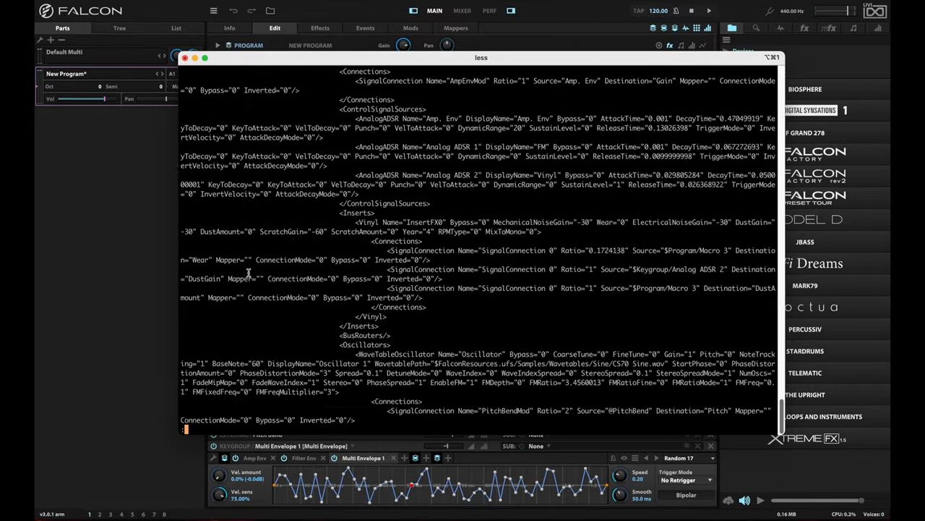
pyautogui.scroll(-3)
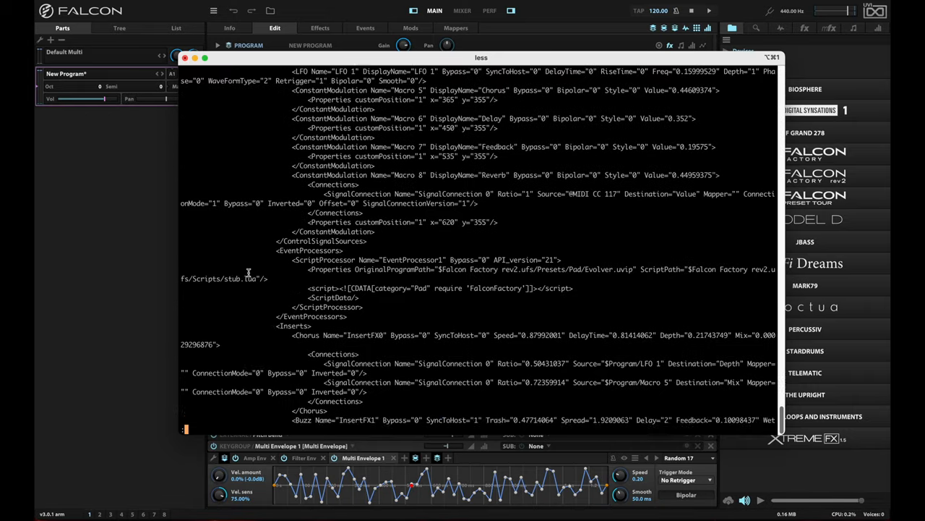
pyautogui.scroll(-3)
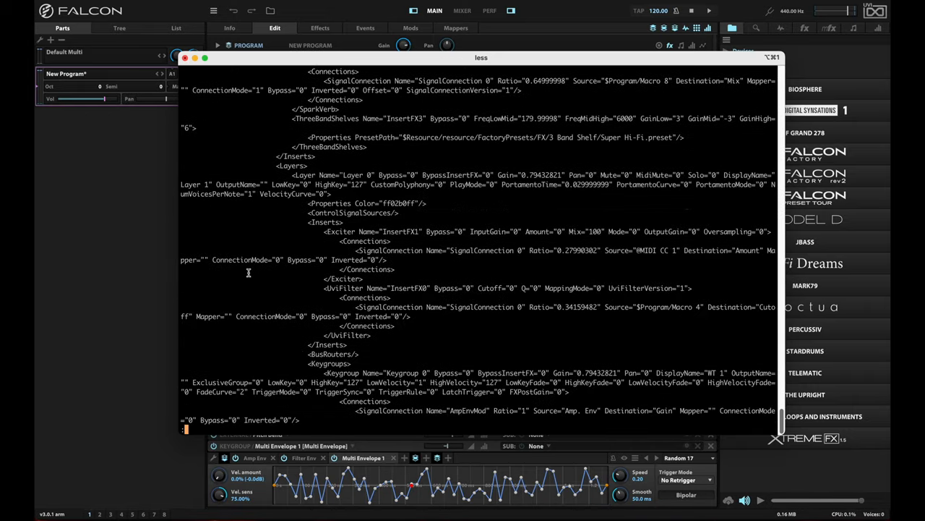
pyautogui.scroll(-3)
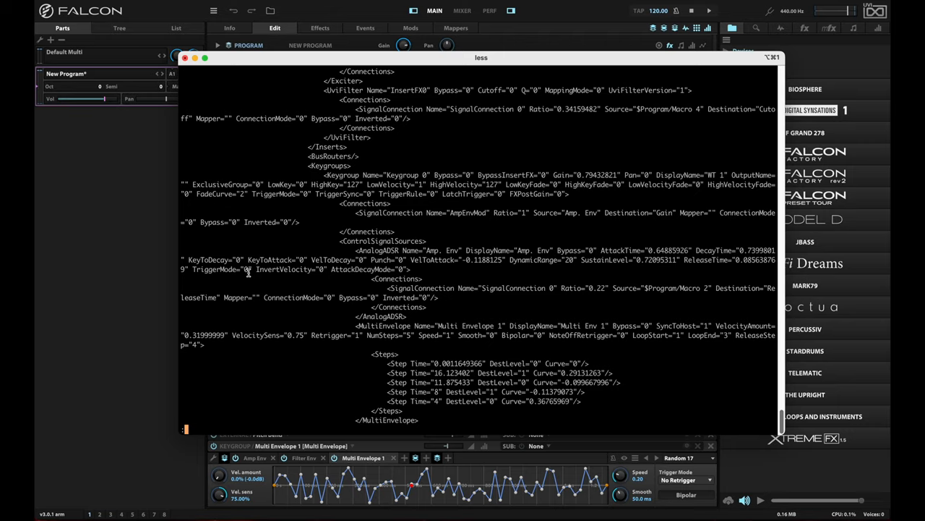
pyautogui.scroll(-3)
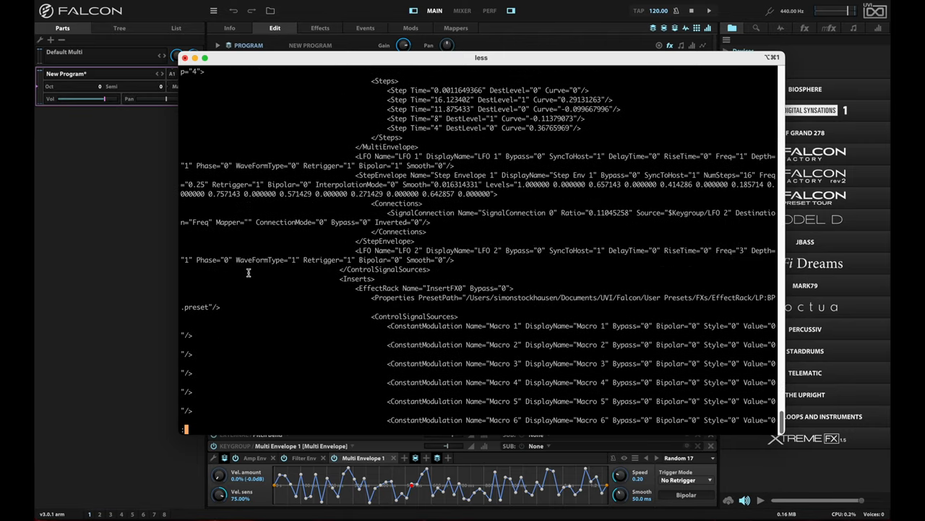
pyautogui.scroll(-3)
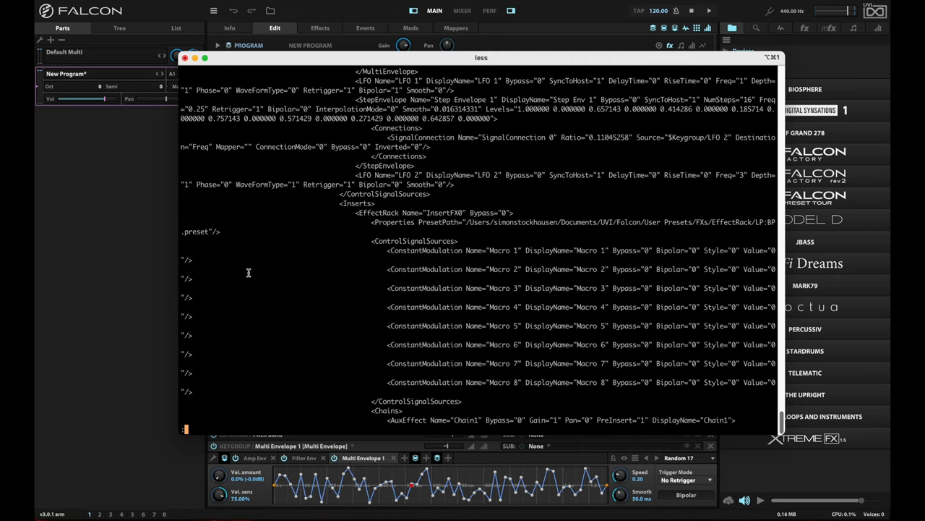
pyautogui.scroll(-3)
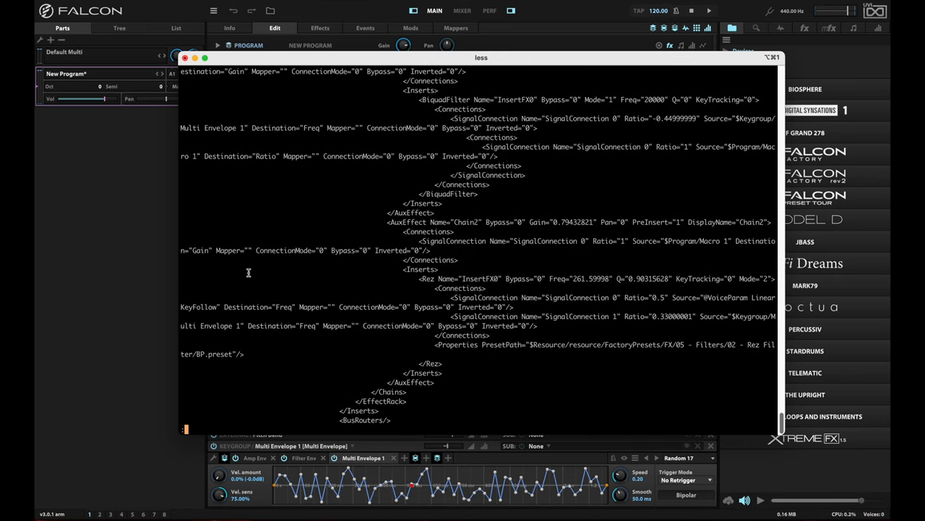